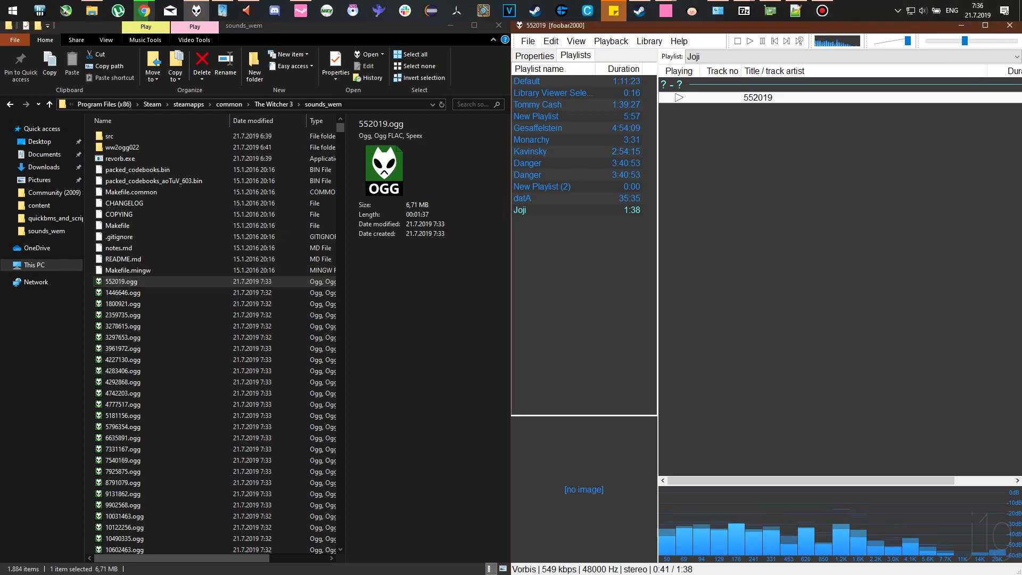
Audition converted clips 1446646, 4777517 and two more in the Joji playlist
left_click(122, 291)
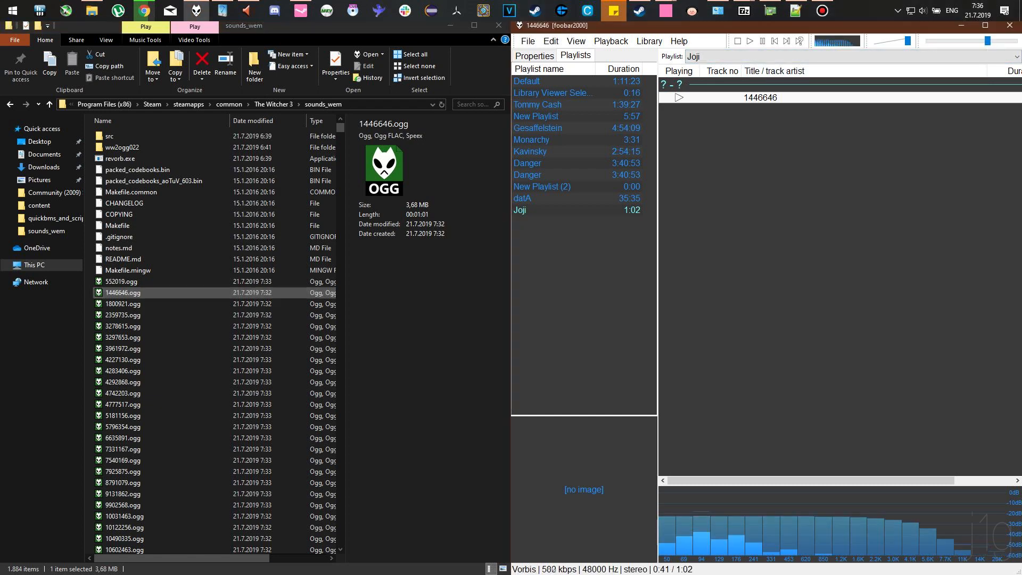
left_click(122, 404)
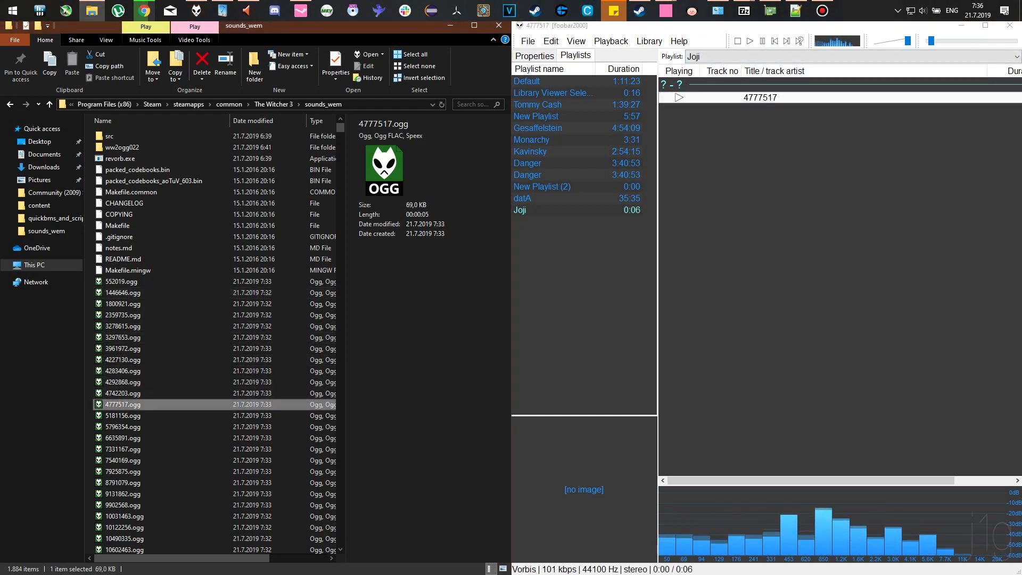
left_click(123, 460)
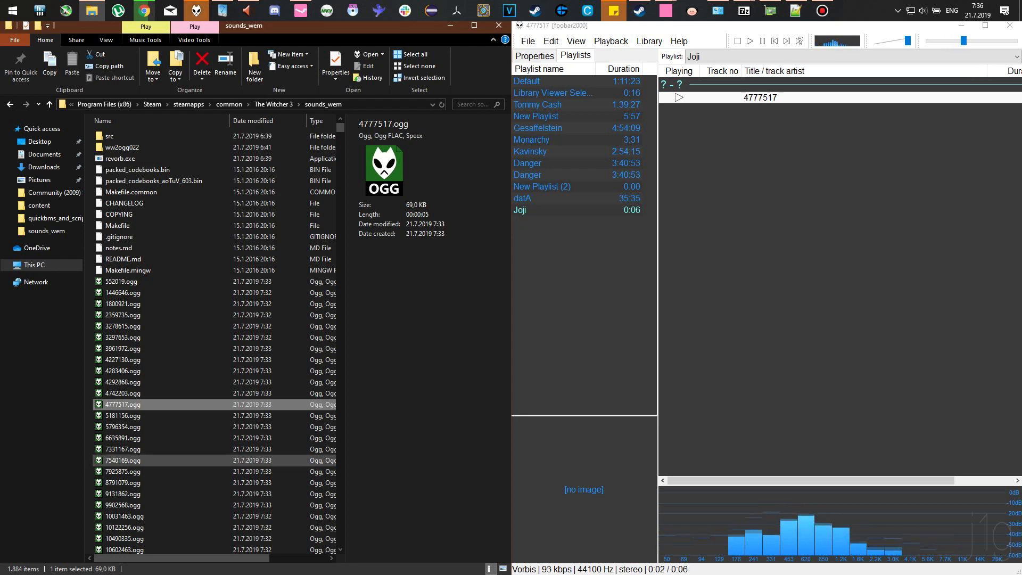
left_click(122, 460)
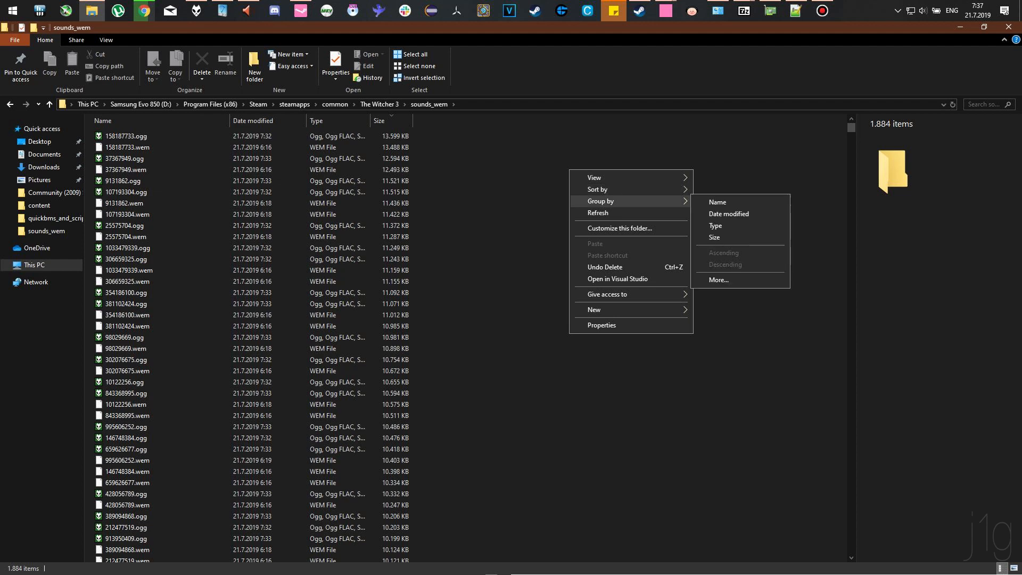
mouse_move(594, 178)
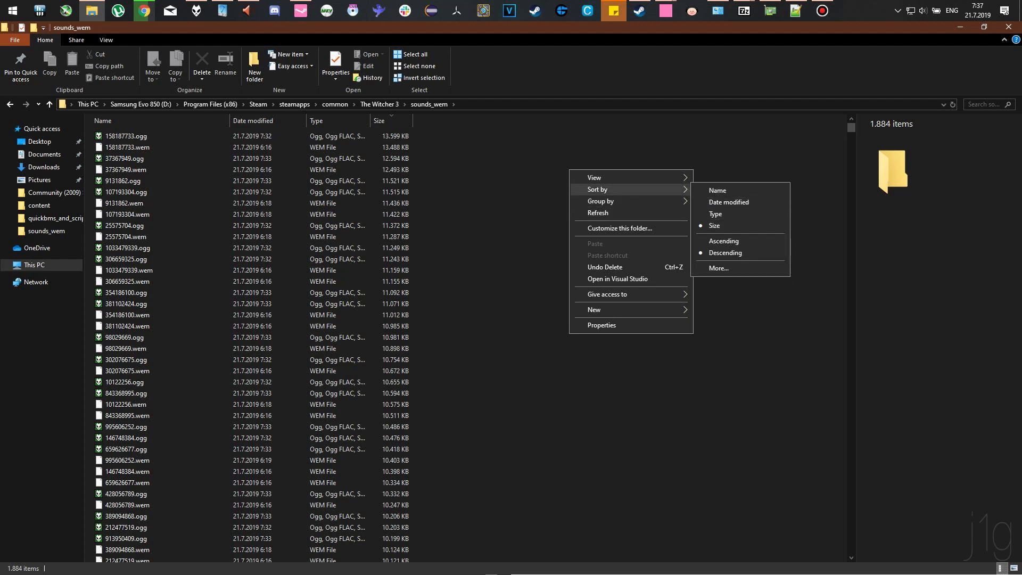
Sort the sounds_wem folder by size before going up to the D: drive root
left_click(723, 242)
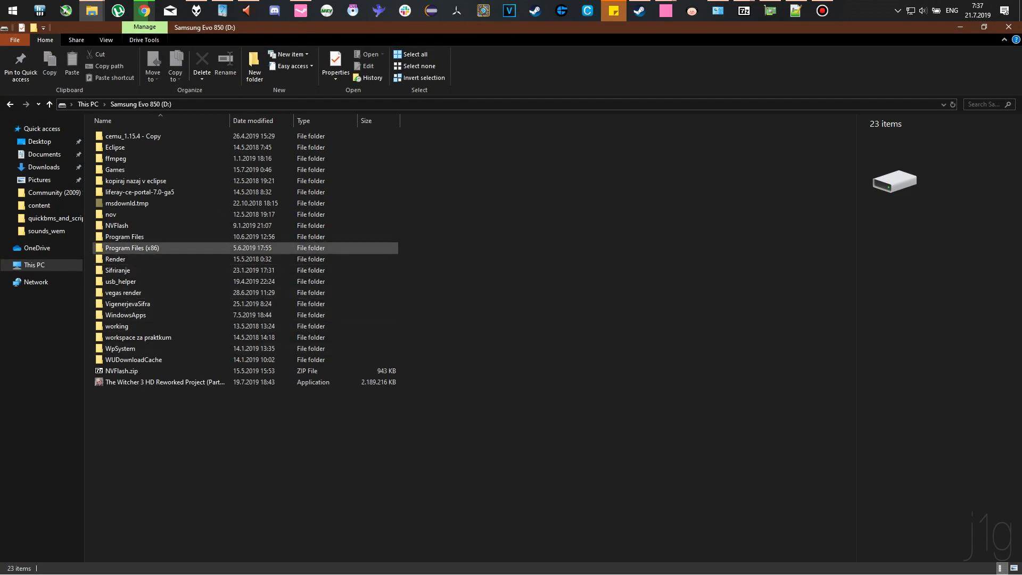
Navigate Program Files (x86) > Steam > steamapps > common > The Witcher 3
double_click(132, 248)
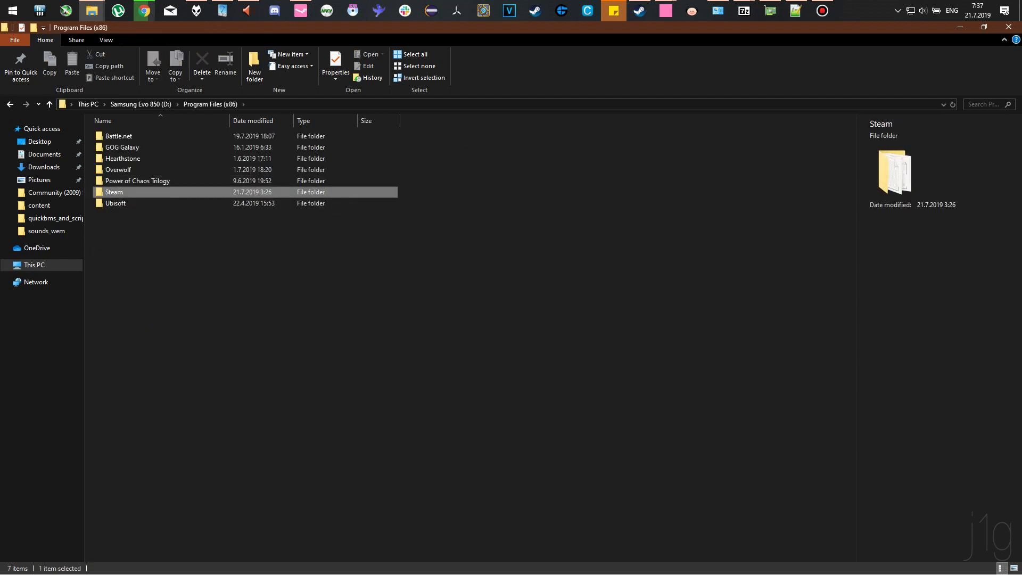
double_click(114, 191)
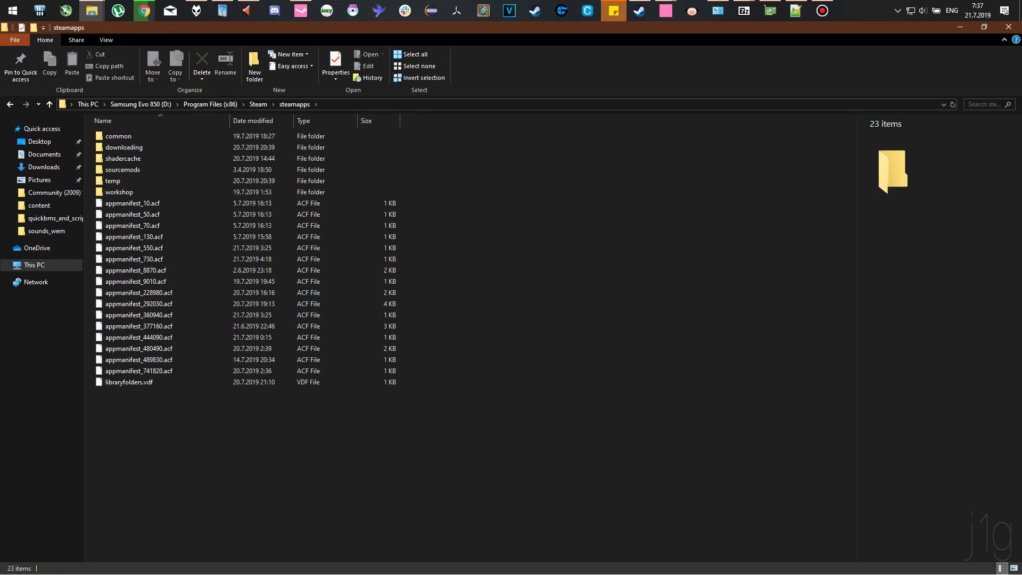
double_click(118, 135)
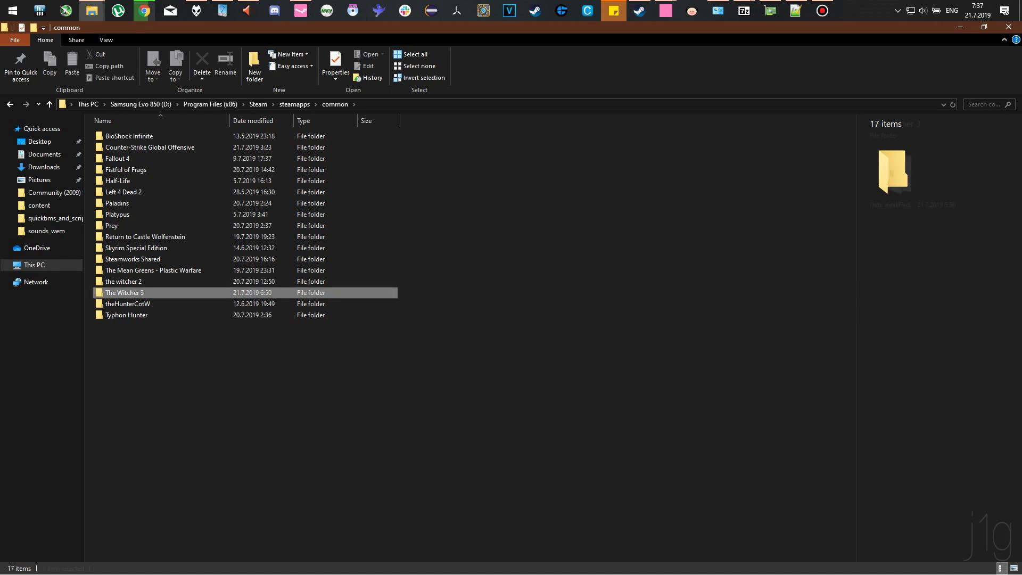
double_click(124, 291)
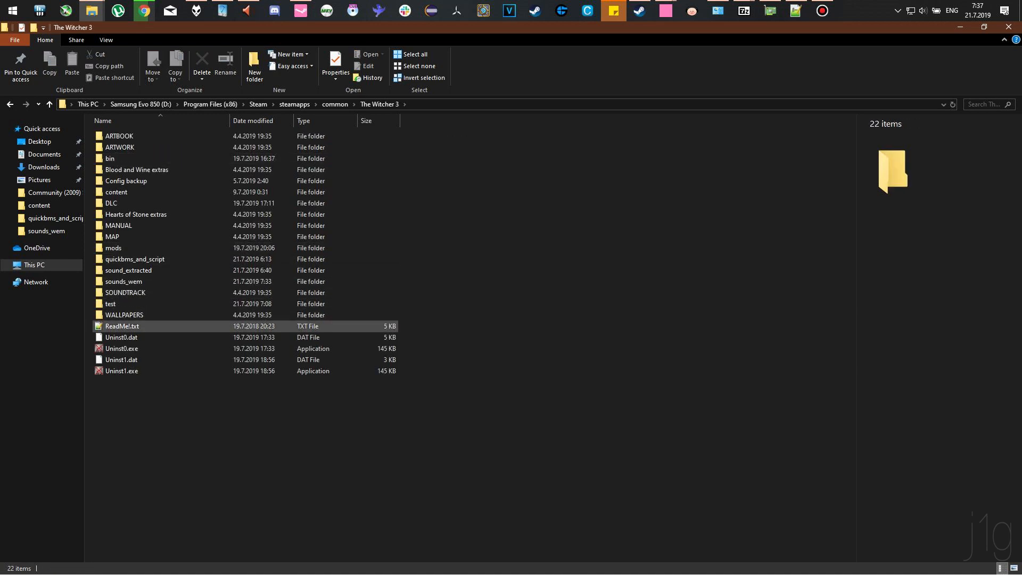
Look over sounds_wem and sound_extracted, then enter the quickbms_and_script folder
left_click(124, 281)
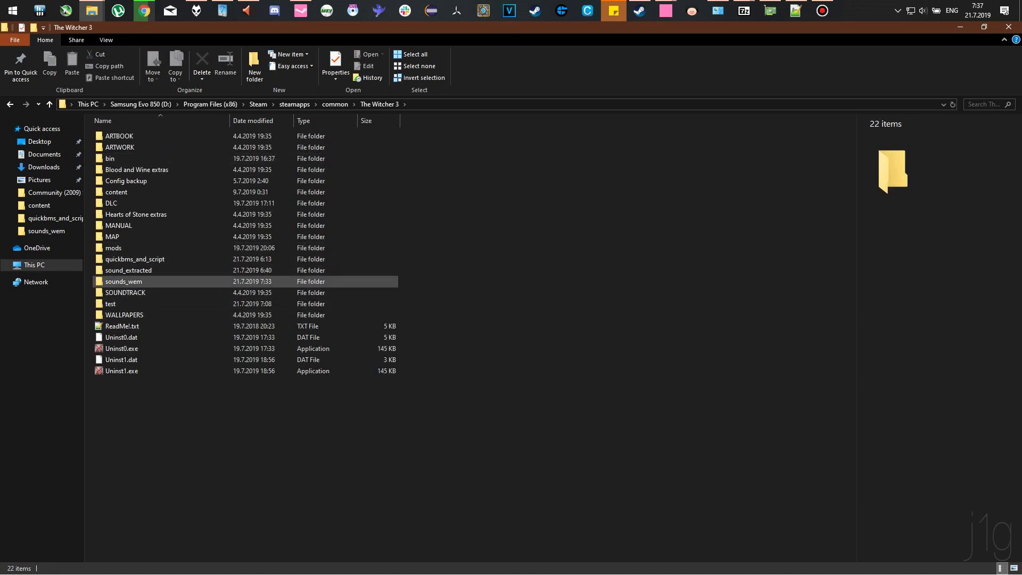
left_click(129, 270)
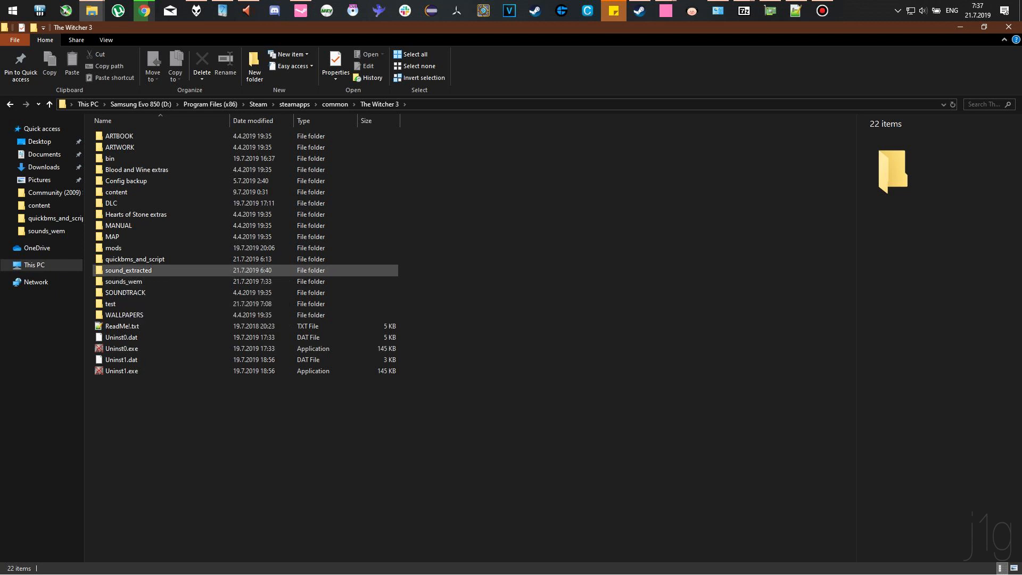
mouse_move(128, 269)
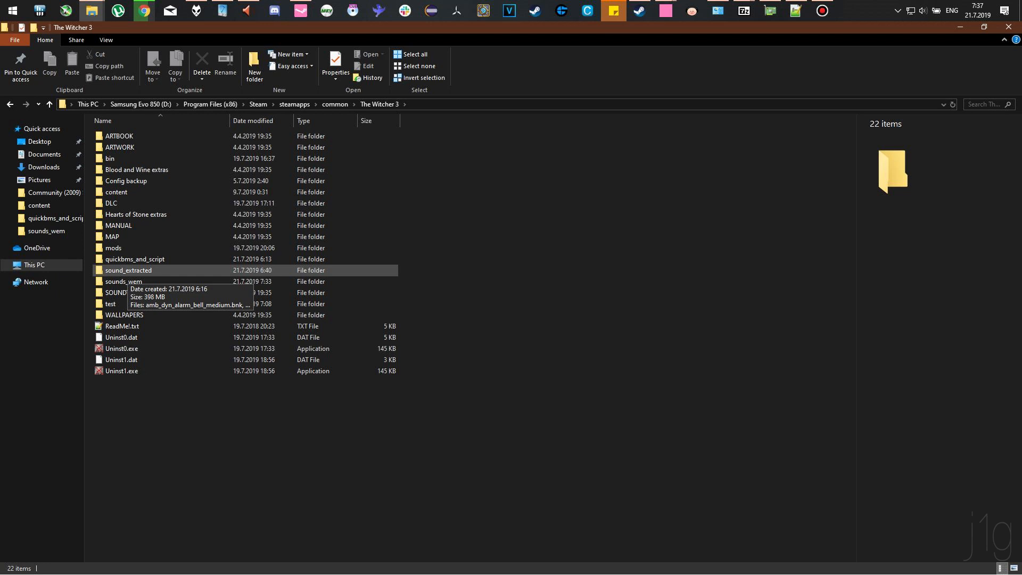
left_click(135, 259)
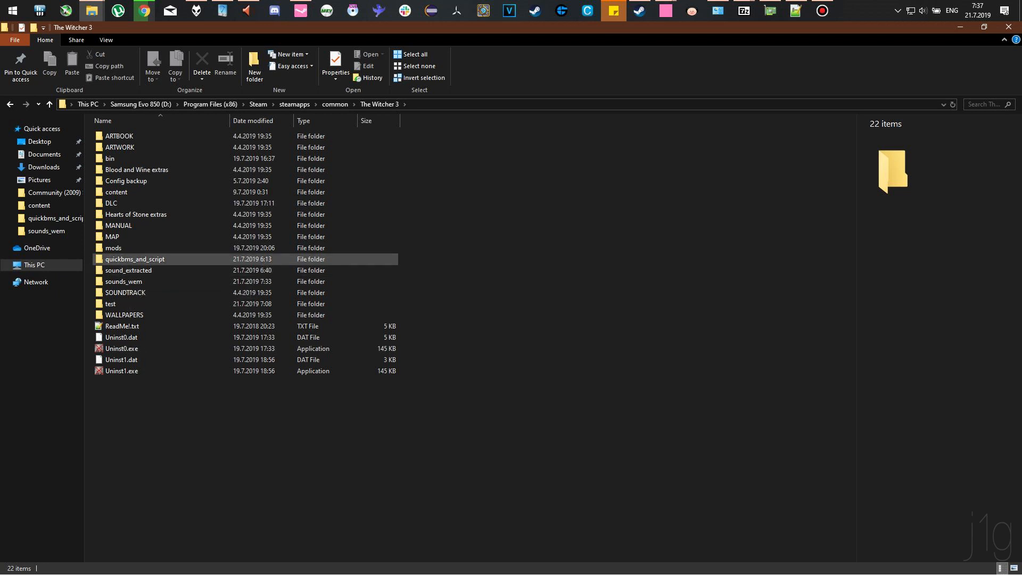
mouse_move(136, 259)
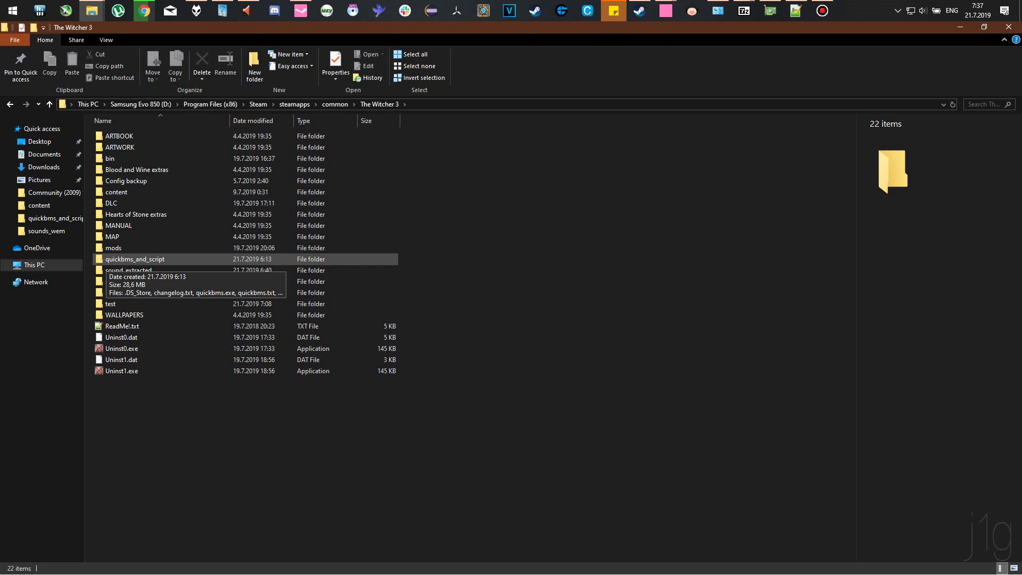
double_click(134, 259)
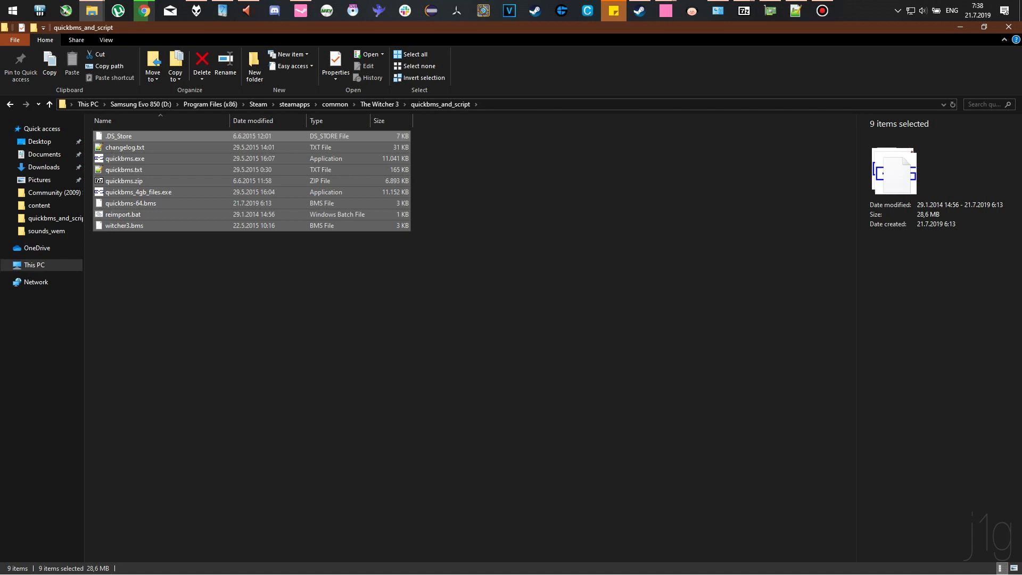
Launch quickbms.exe so it asks which BMS script to use
left_click(129, 203)
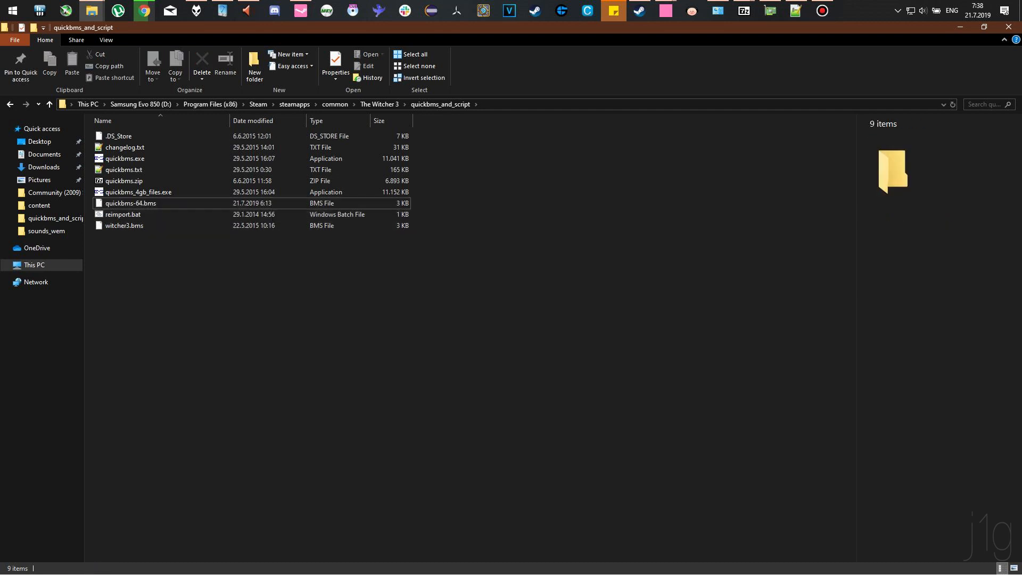
double_click(130, 202)
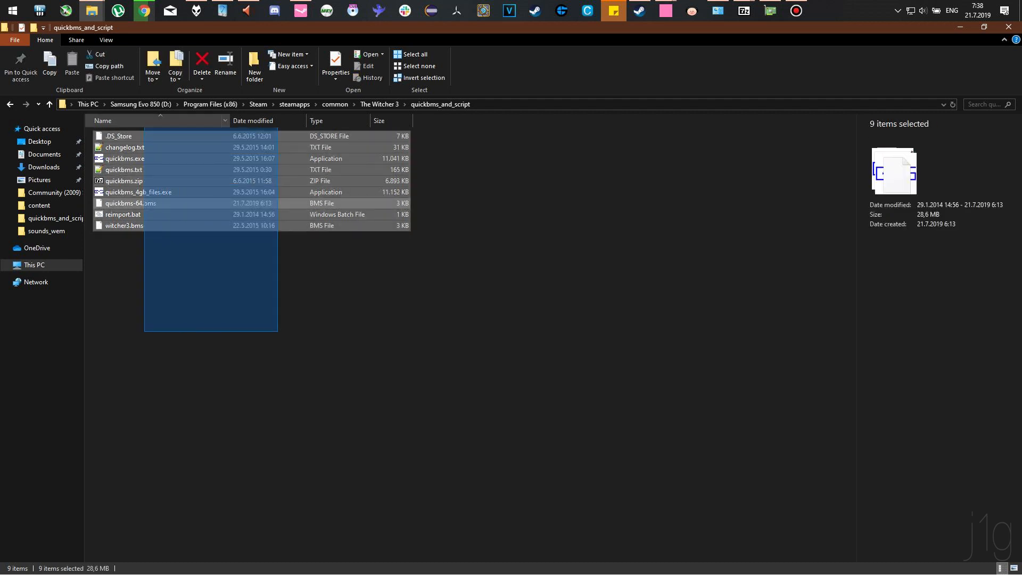
left_click(124, 158)
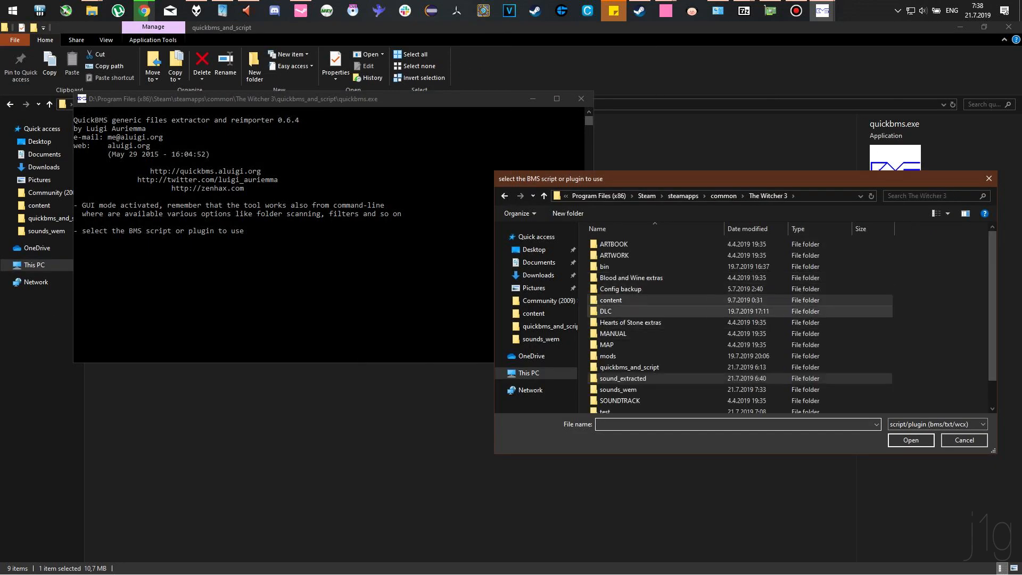
Choose the .bms script from the quickbms_and_script folder
double_click(629, 367)
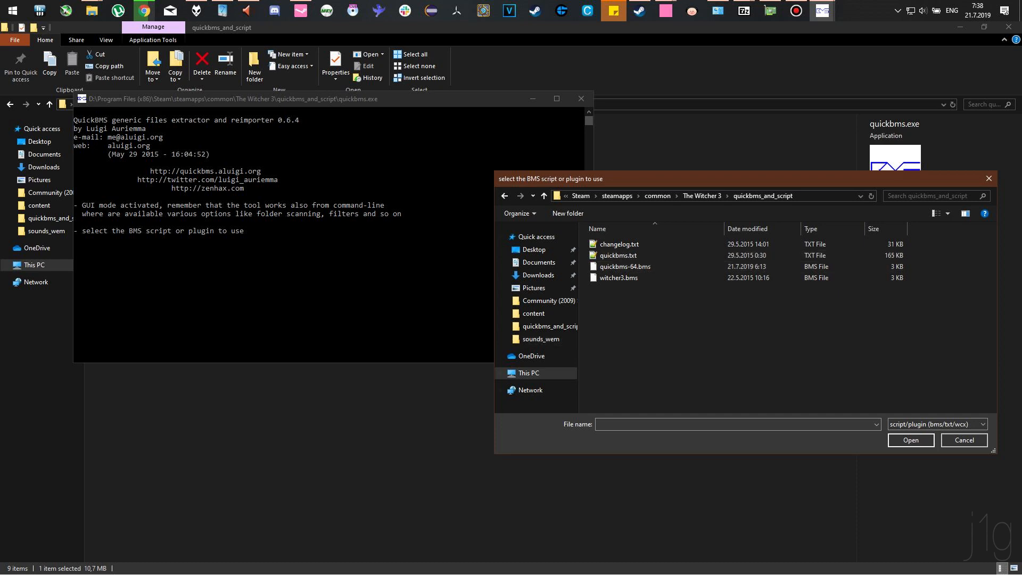
left_click(626, 266)
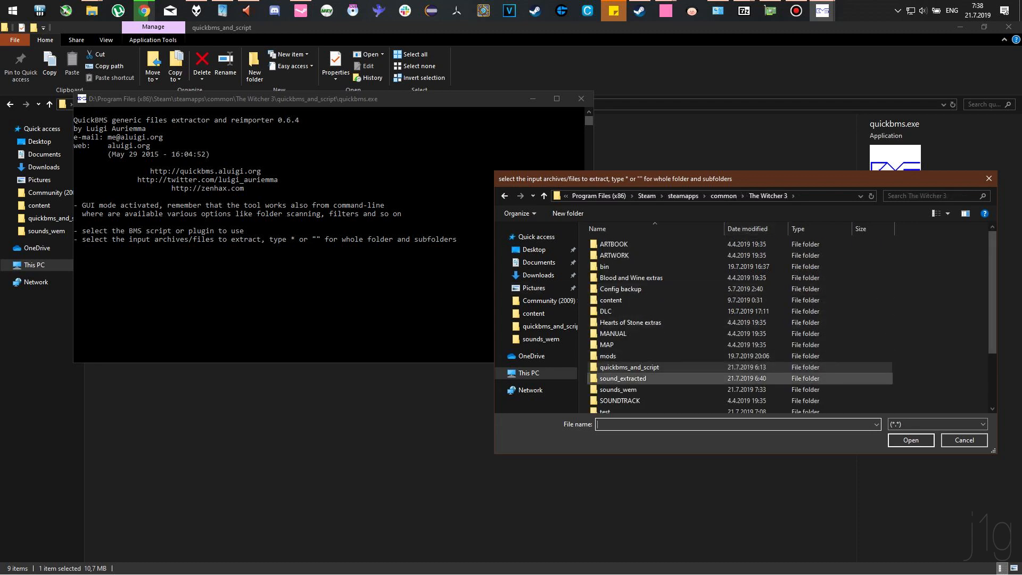
Search the content folder for soundspc, select all soundspc.cache results and submit them
double_click(609, 301)
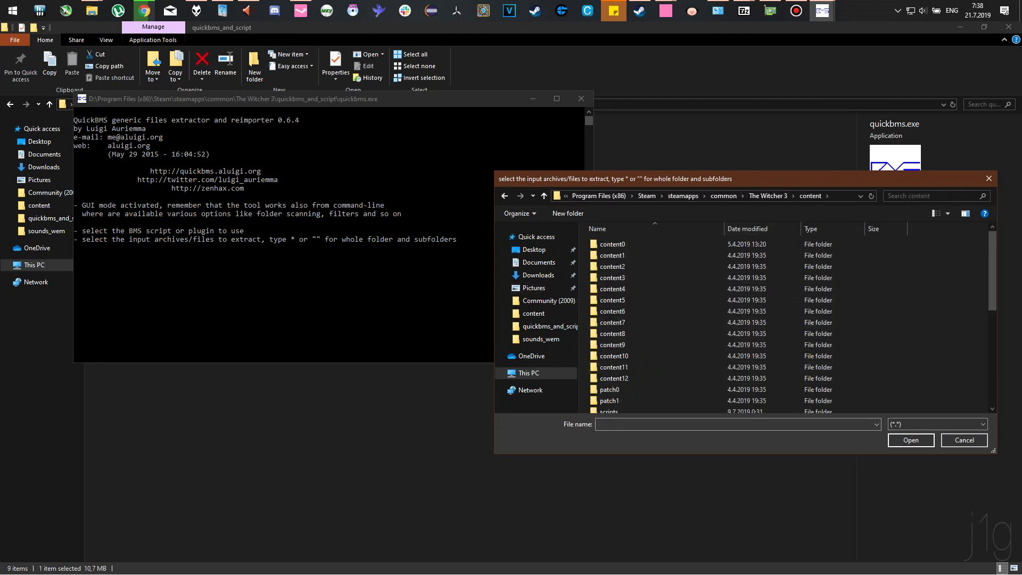
left_click(933, 196)
type("soundspc")
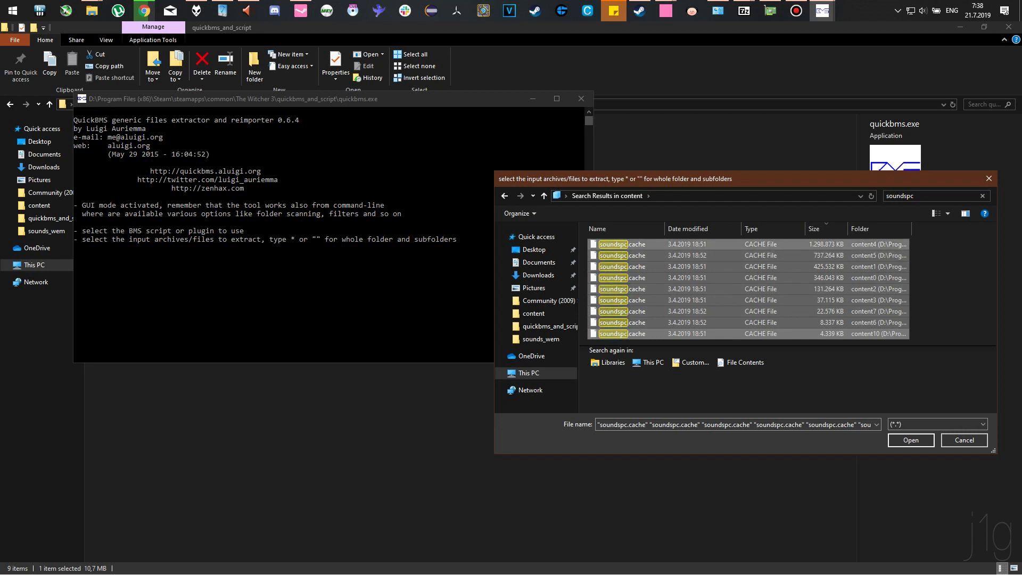
left_click(613, 244)
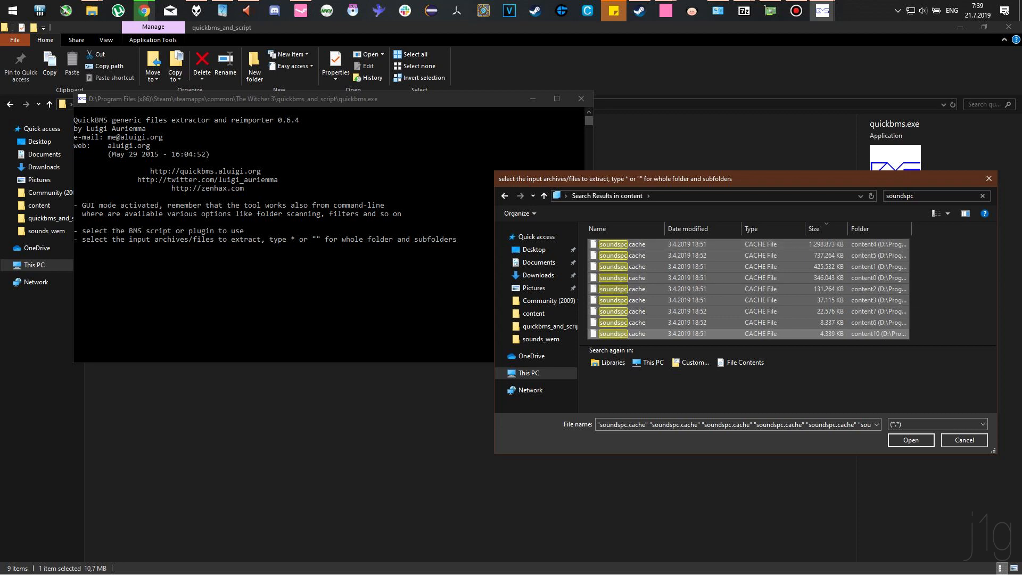
left_click(909, 440)
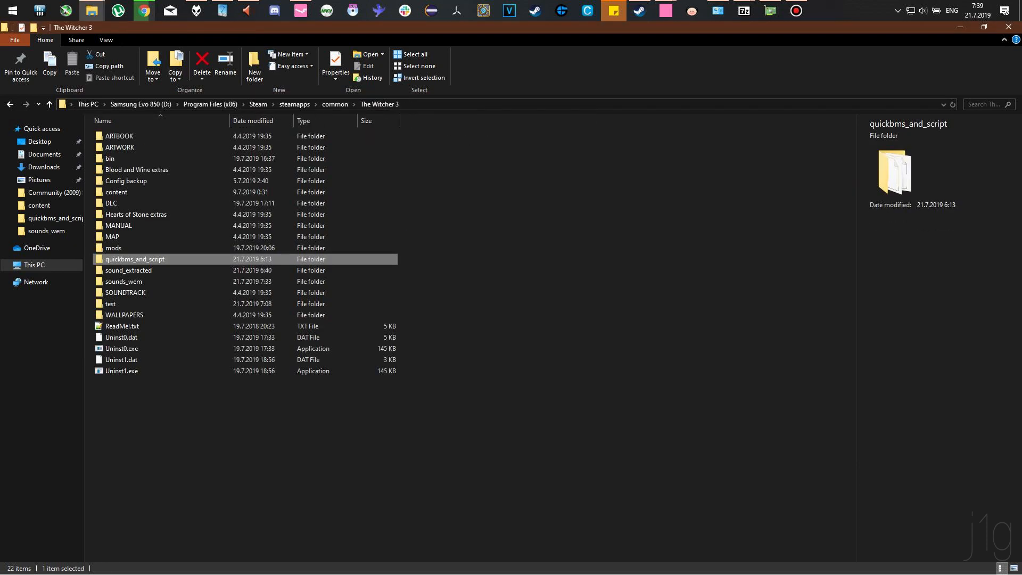
Browse the 492 extracted .bnk sound banks in sound_extracted and return to The Witcher 3 folder
left_click(129, 269)
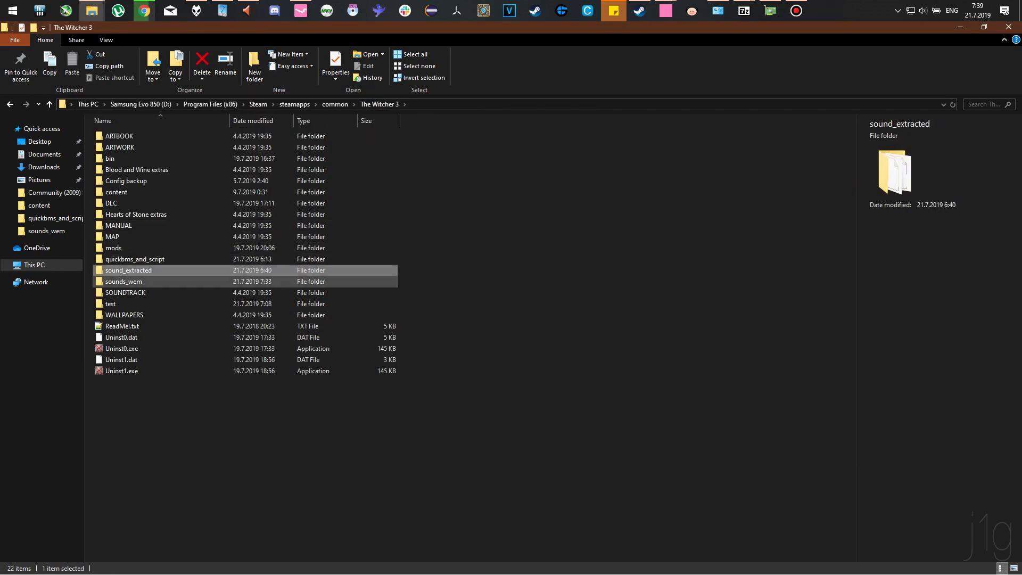
double_click(129, 269)
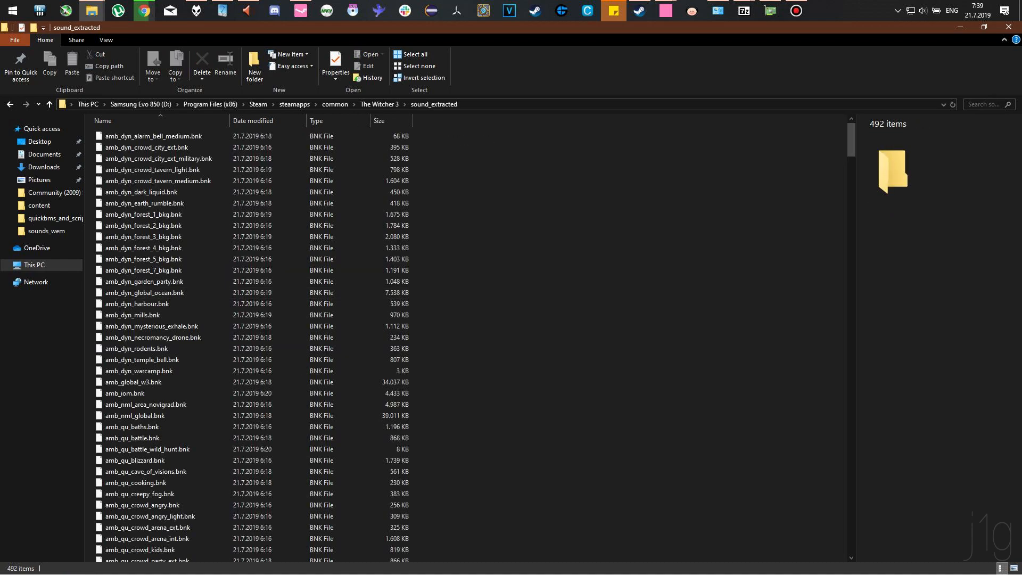
scroll("down", 3)
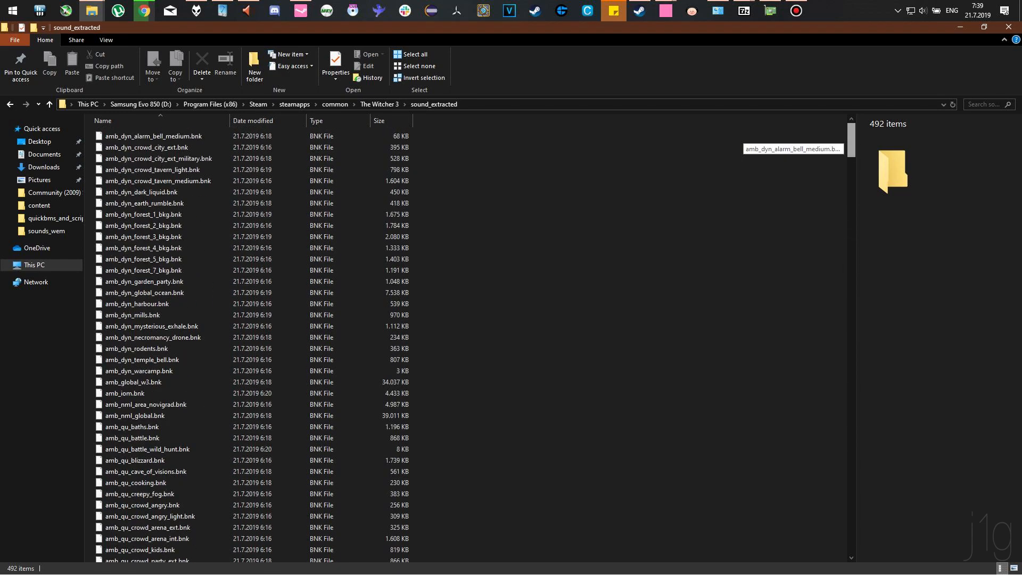
left_click(153, 135)
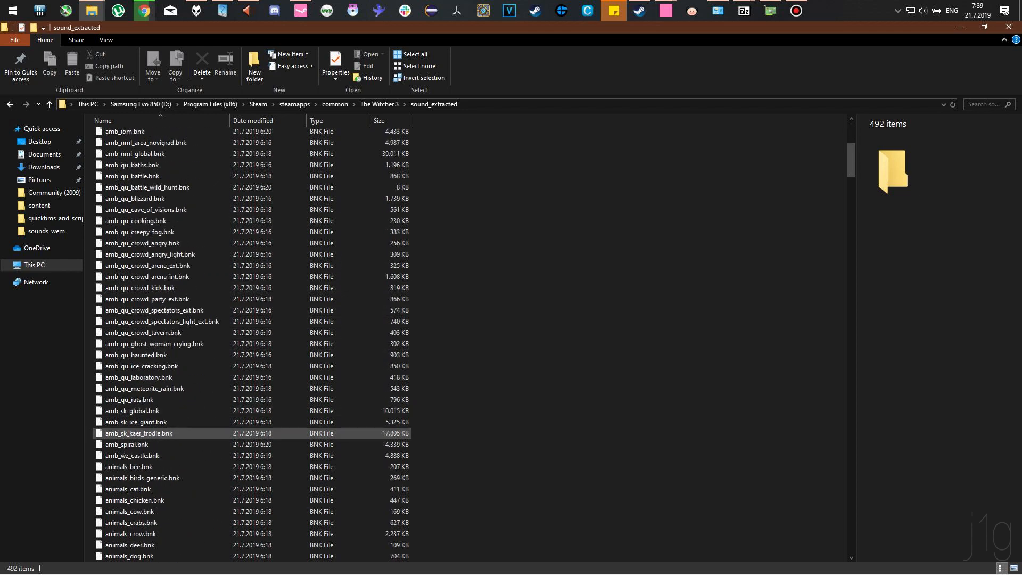
scroll("down", 3)
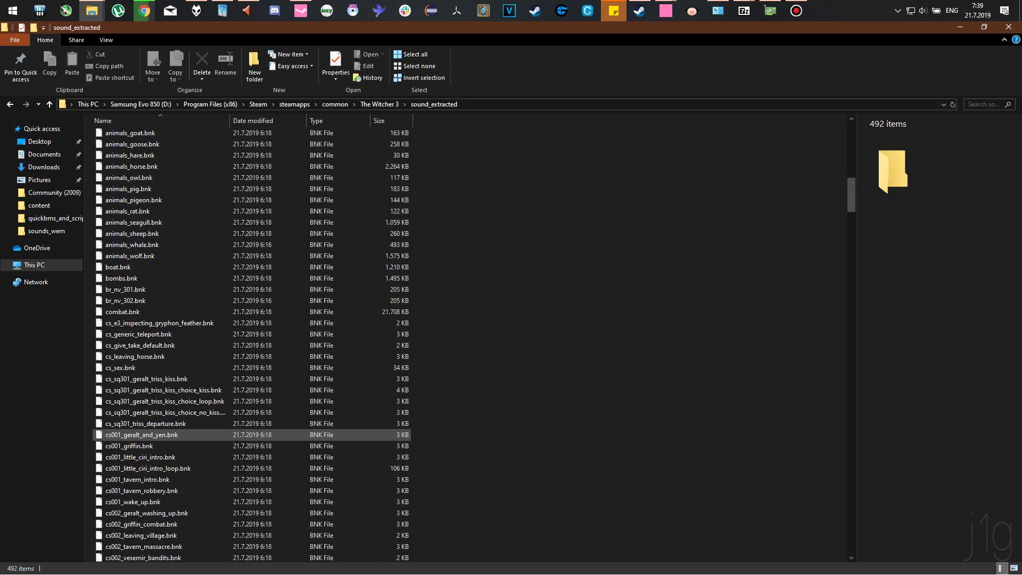
left_click(146, 422)
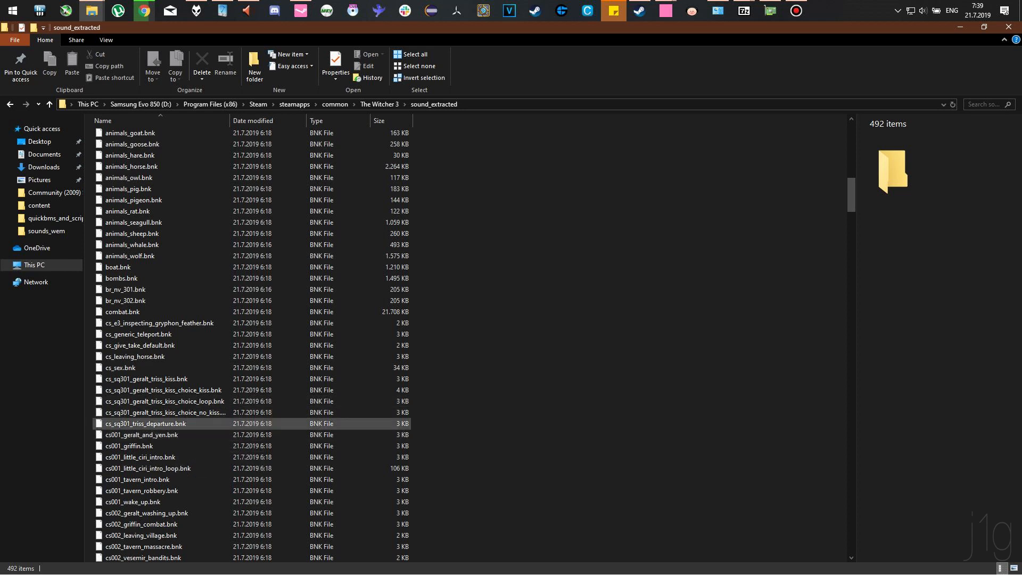
scroll("down", 3)
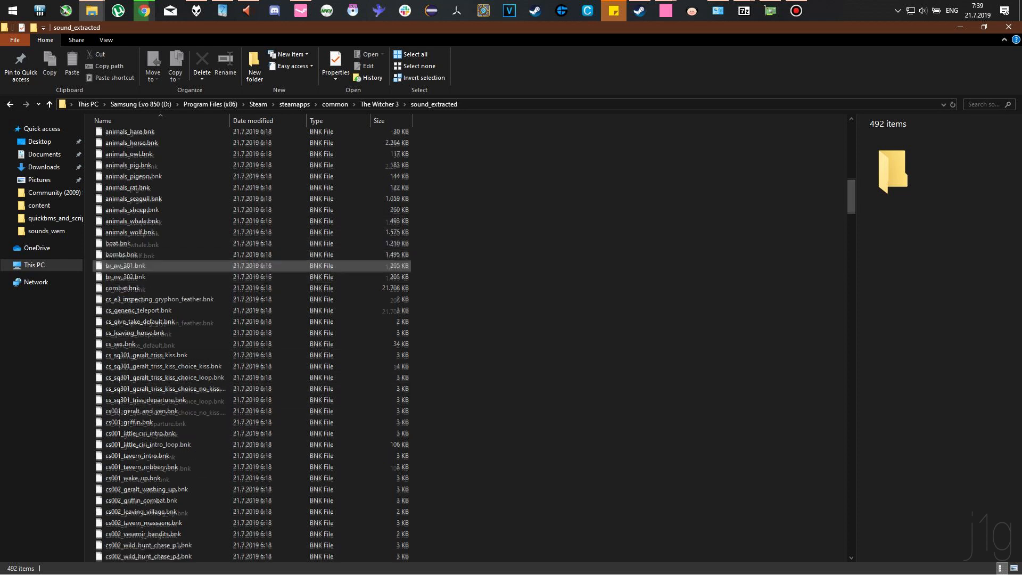
scroll("down", 3)
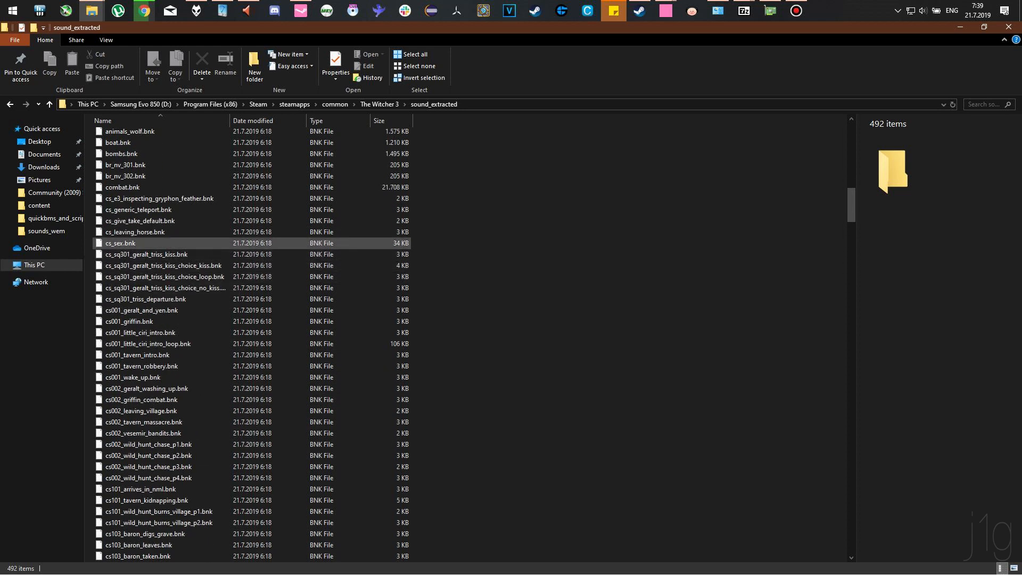
scroll("down", 3)
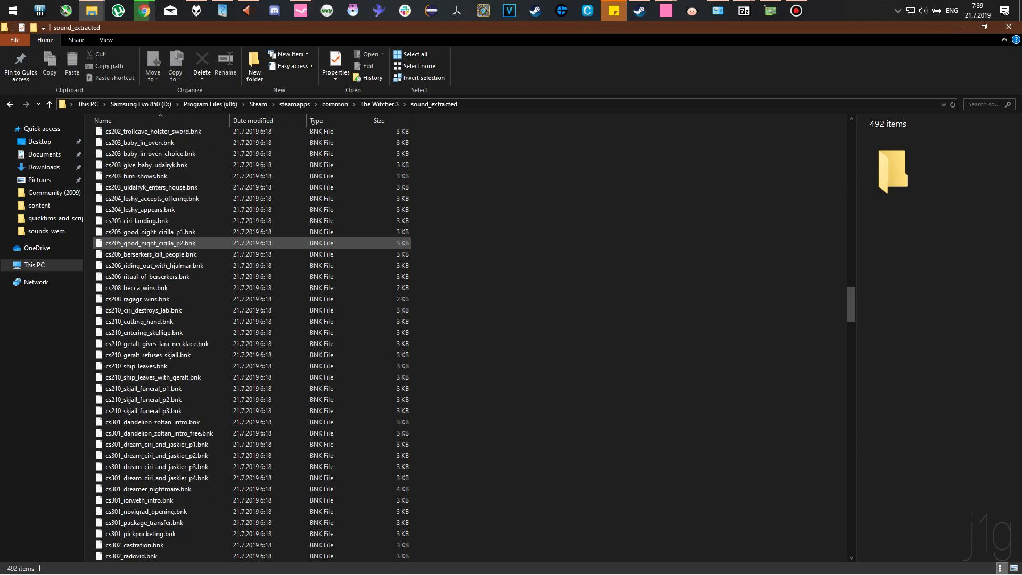
scroll("down", 3)
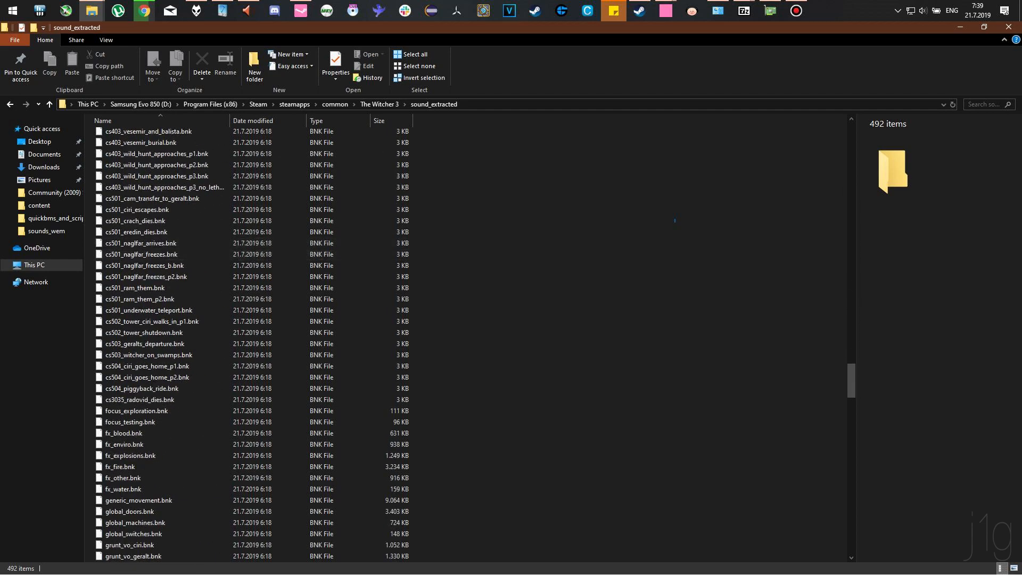
scroll("down", 3)
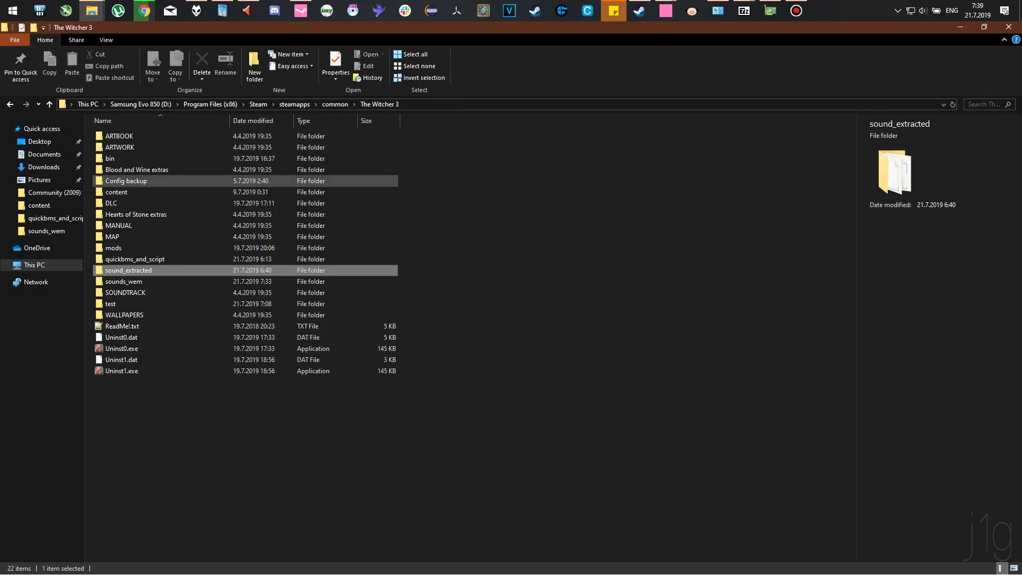
Browse sounds_wem's 1,884 WEM files and their OGG copies, sorted by size
double_click(123, 281)
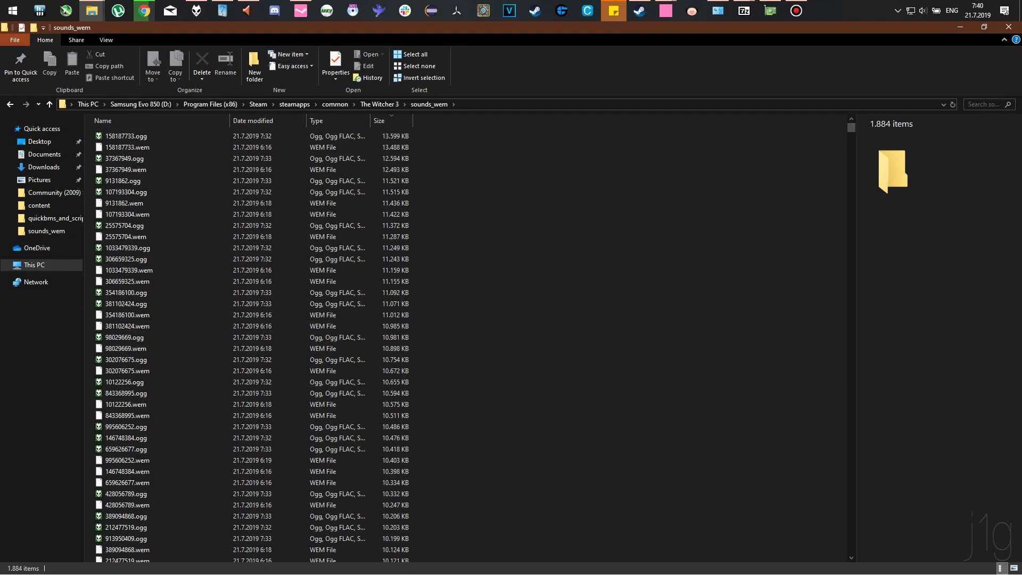
left_click(127, 281)
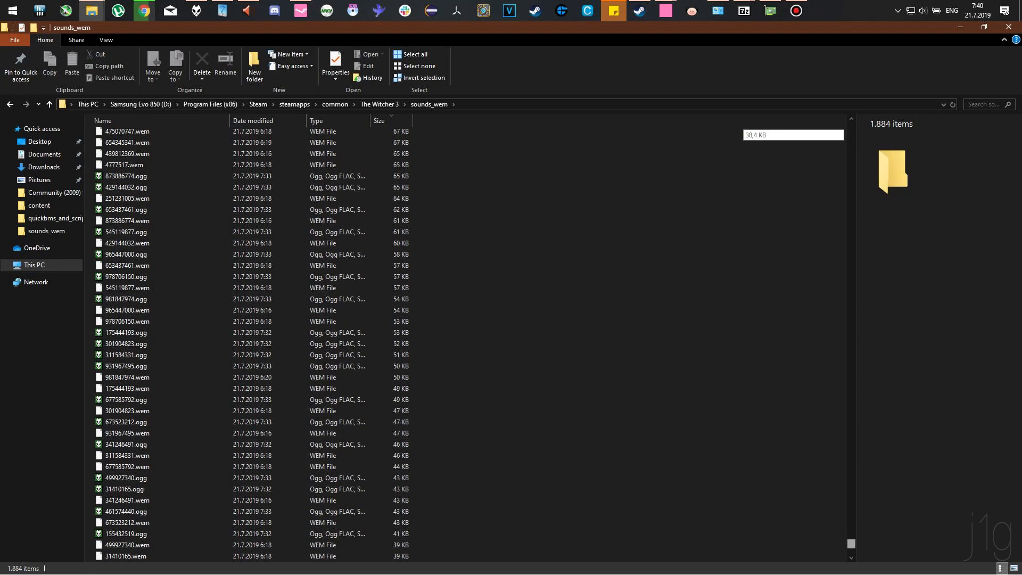
scroll("down", 3)
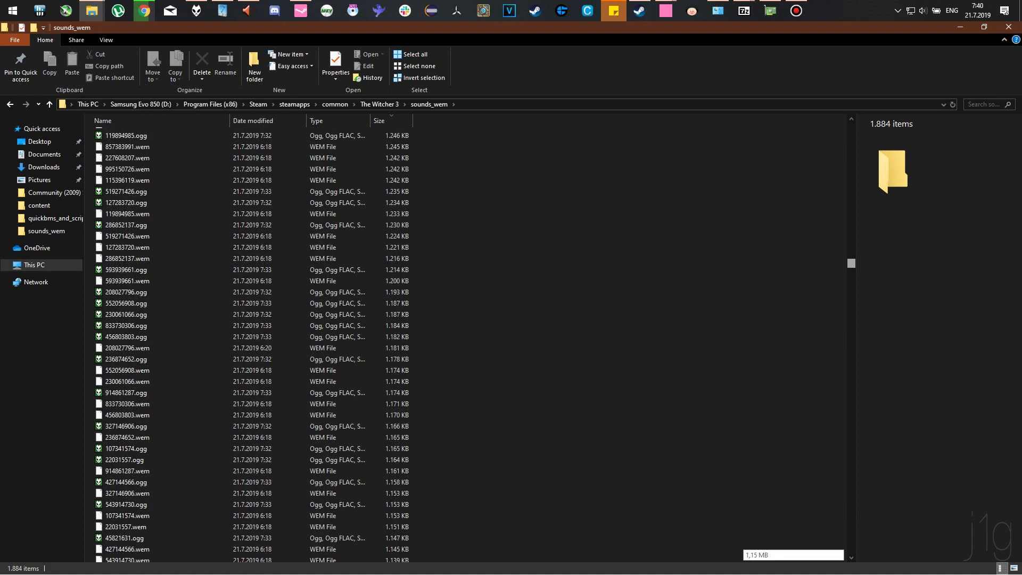
scroll("down", 3)
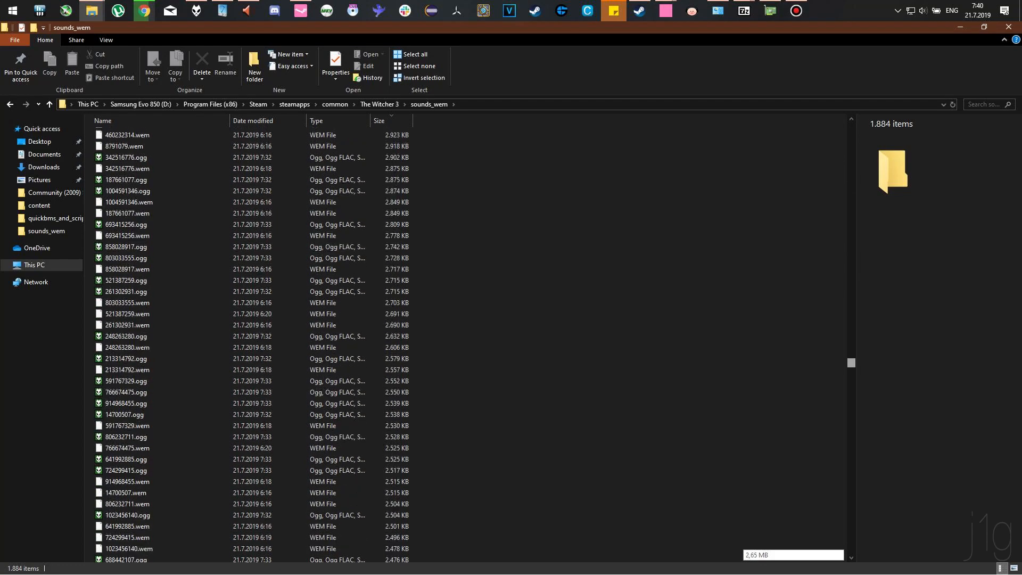
scroll("down", 3)
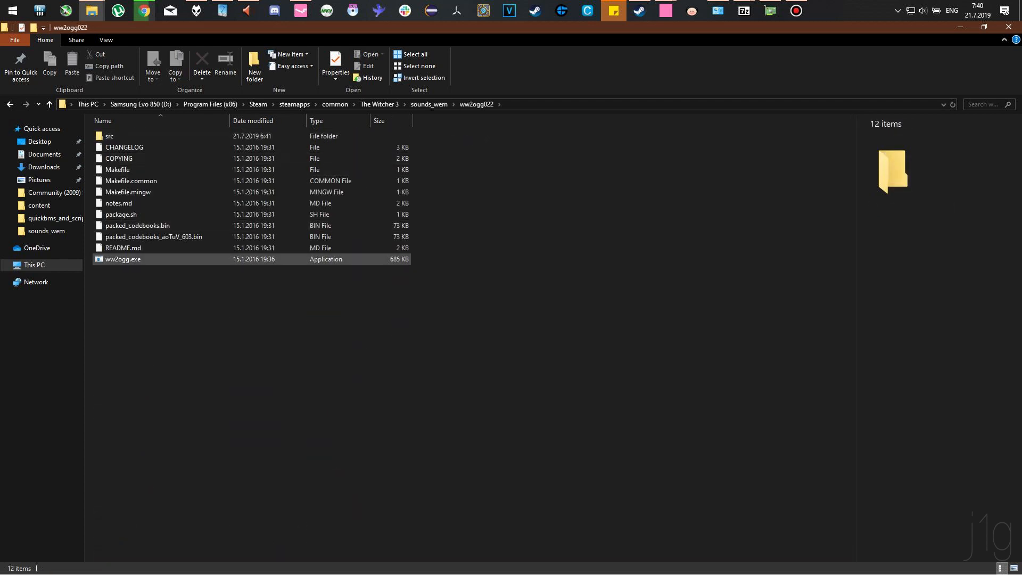
left_click(123, 259)
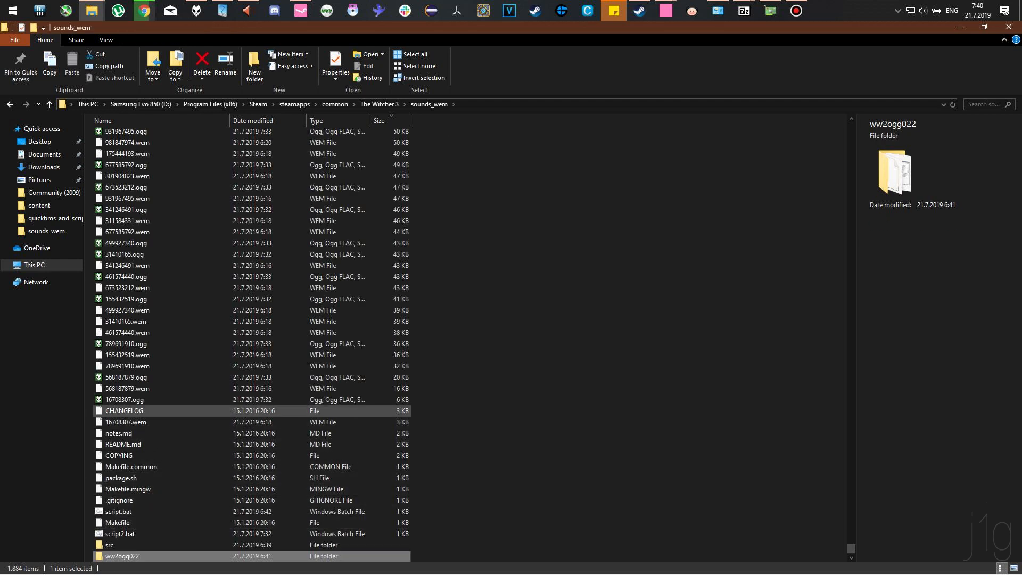
left_click(127, 310)
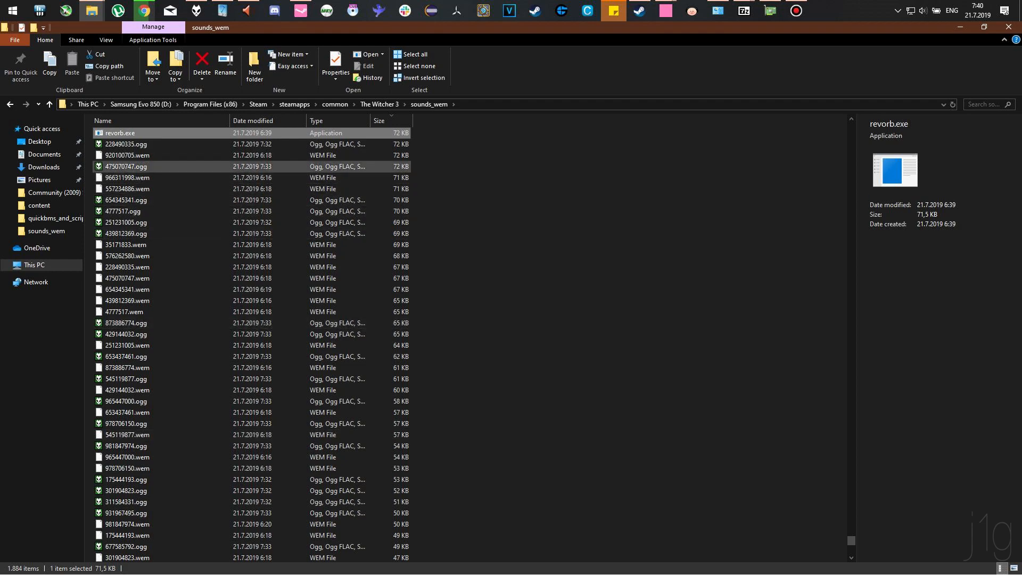
scroll("down", 3)
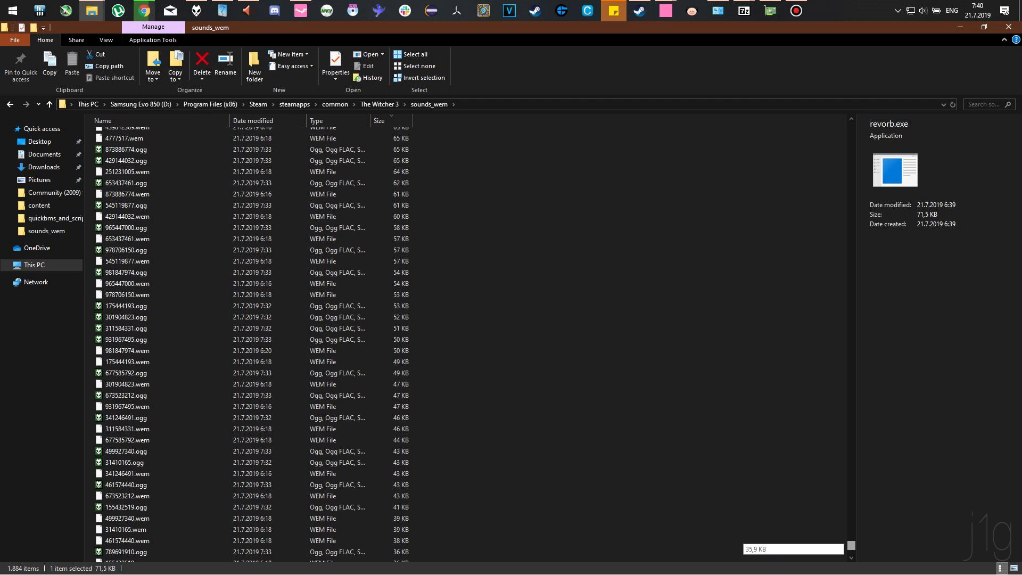
scroll("down", 3)
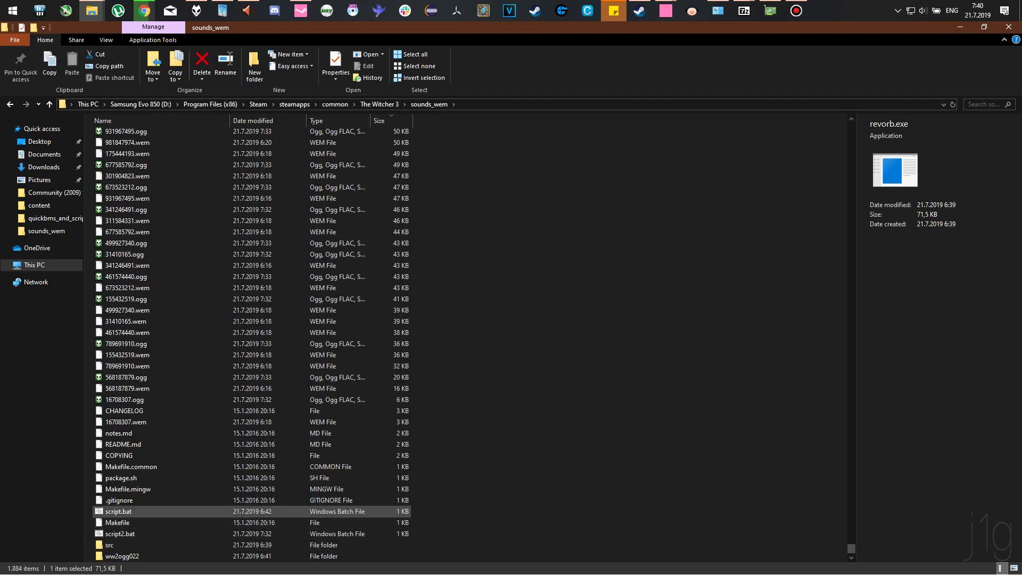
left_click(123, 254)
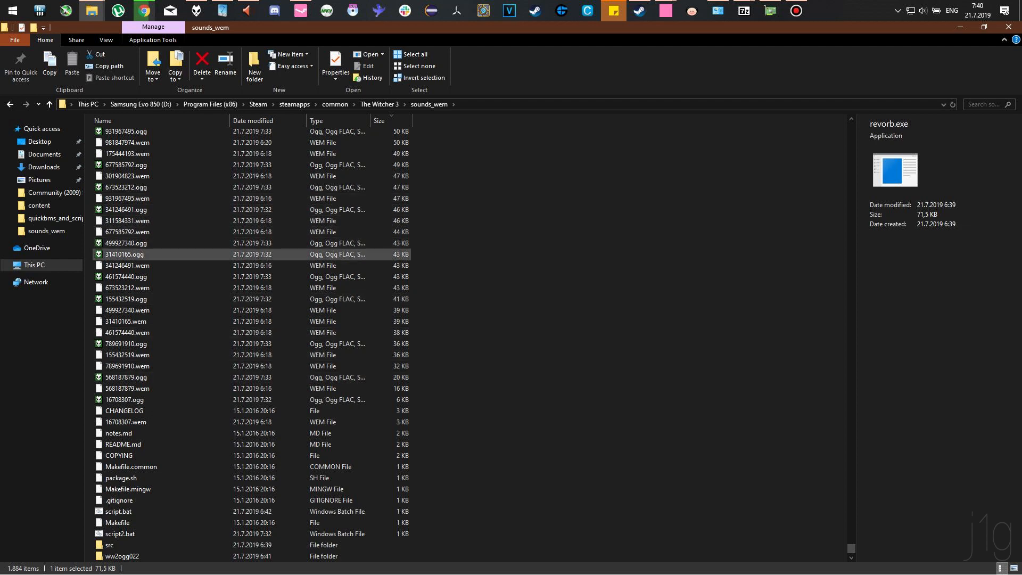
left_click(123, 255)
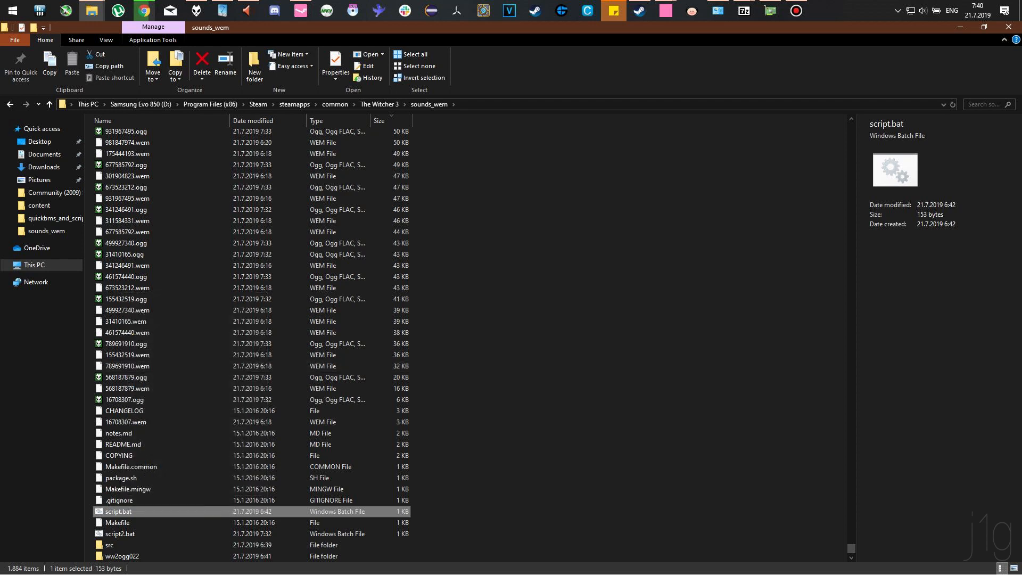
double_click(118, 511)
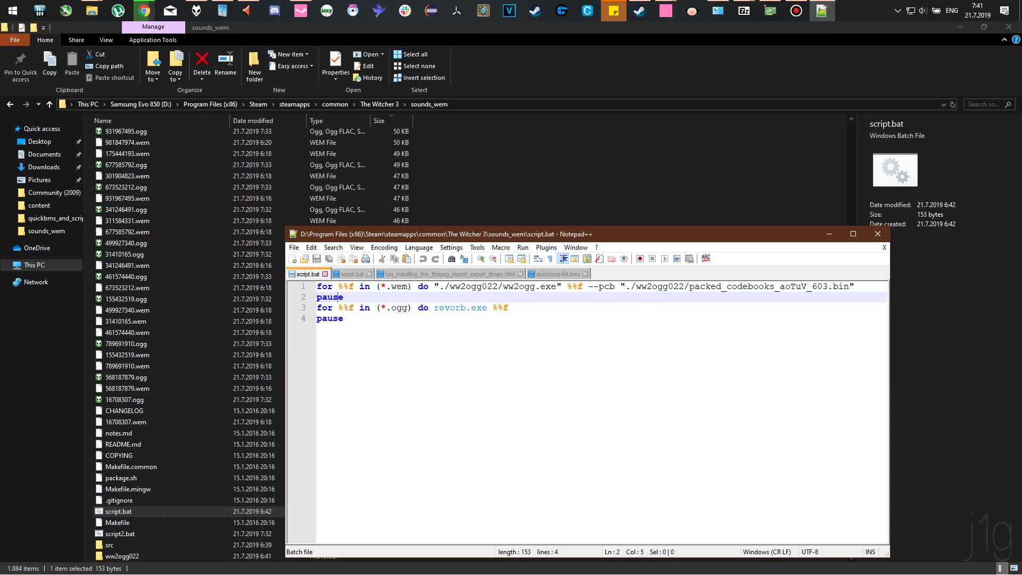
left_click(127, 142)
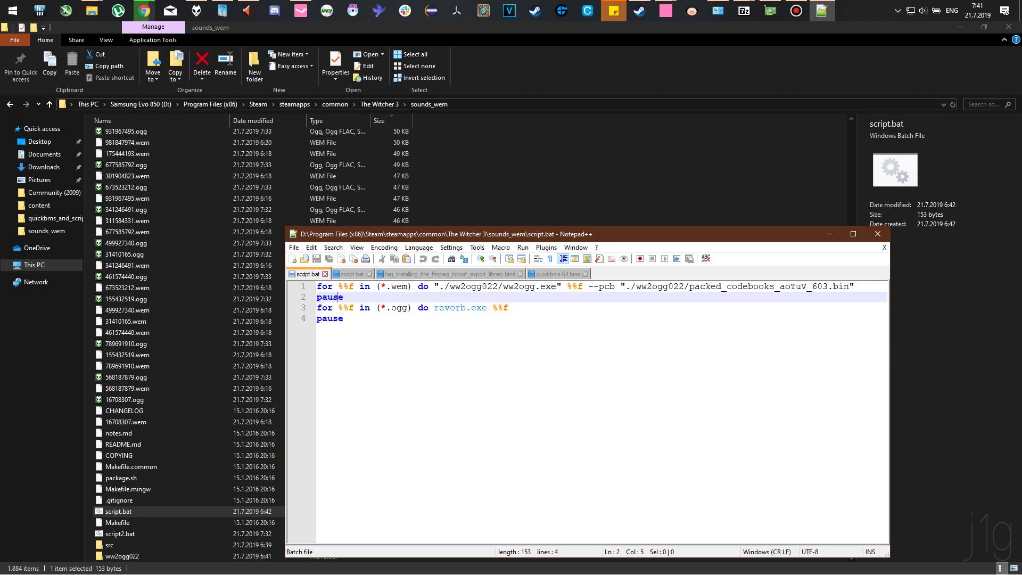
double_click(396, 287)
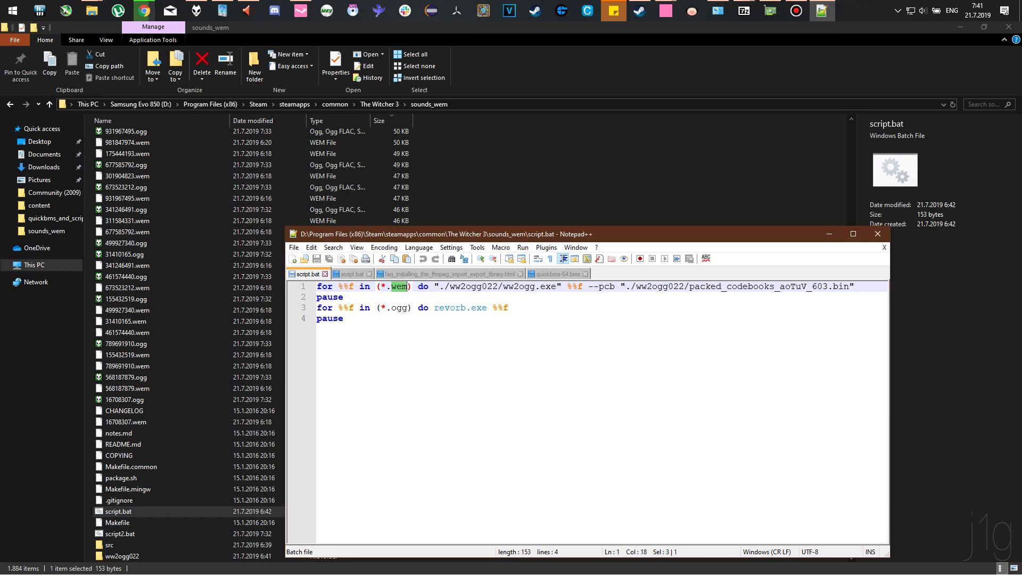
left_click(394, 287)
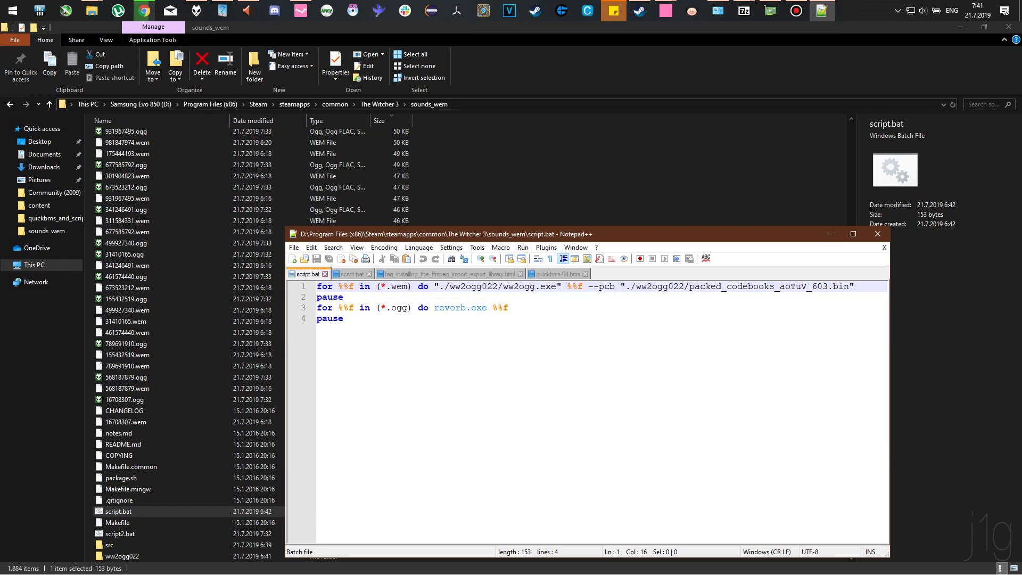
double_click(397, 287)
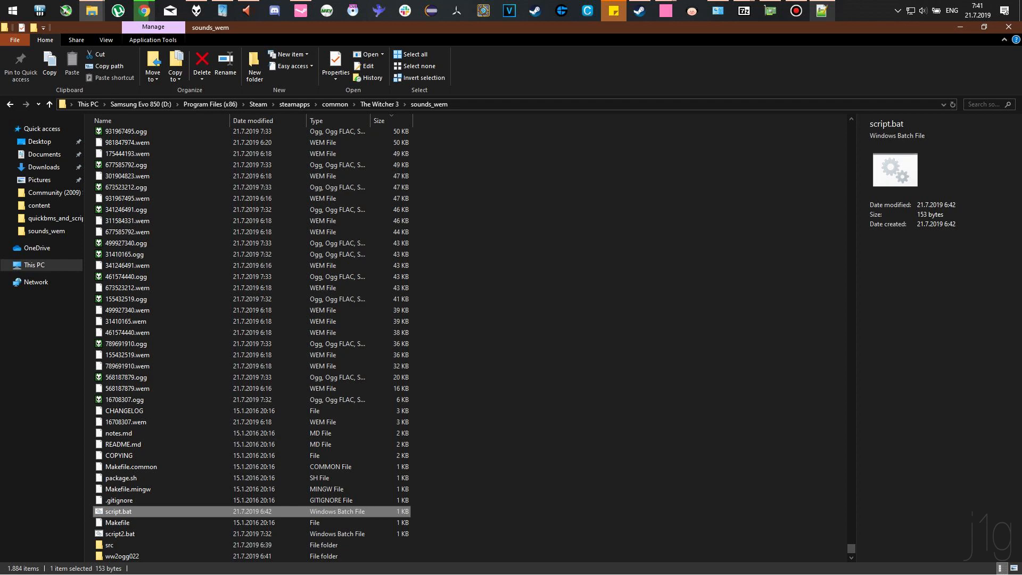
double_click(117, 511)
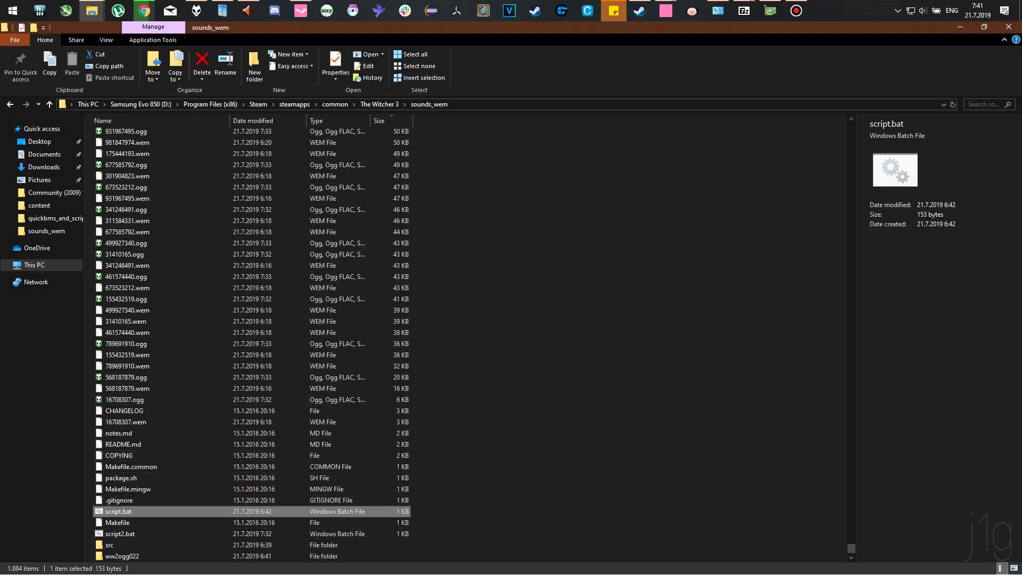
left_click(378, 121)
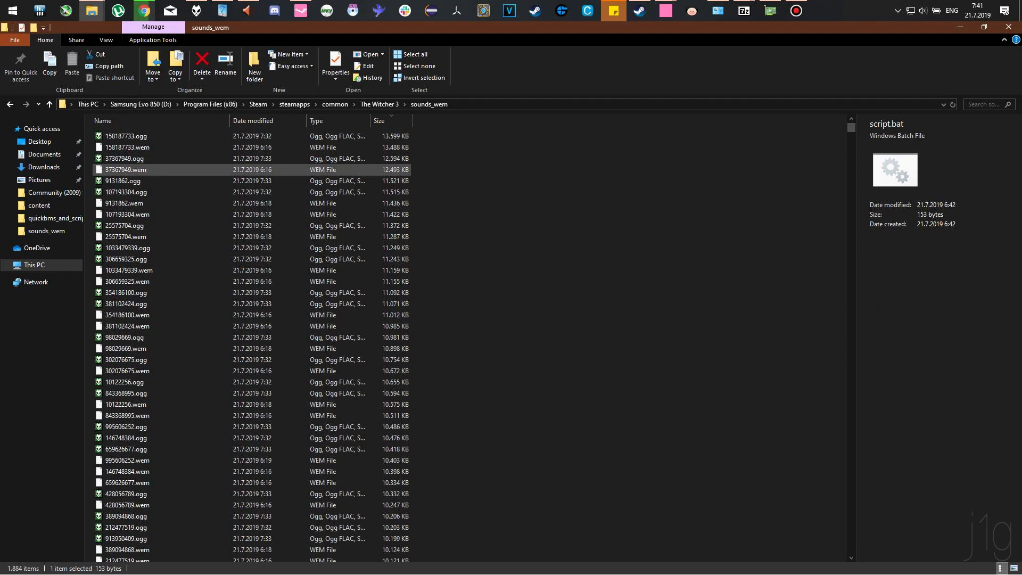
left_click(125, 159)
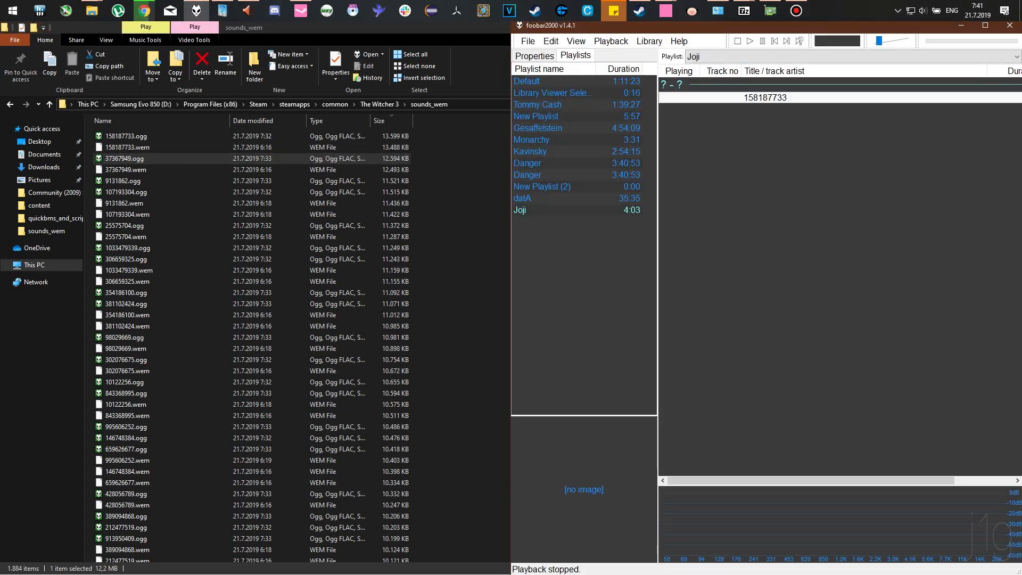
right_click(154, 156)
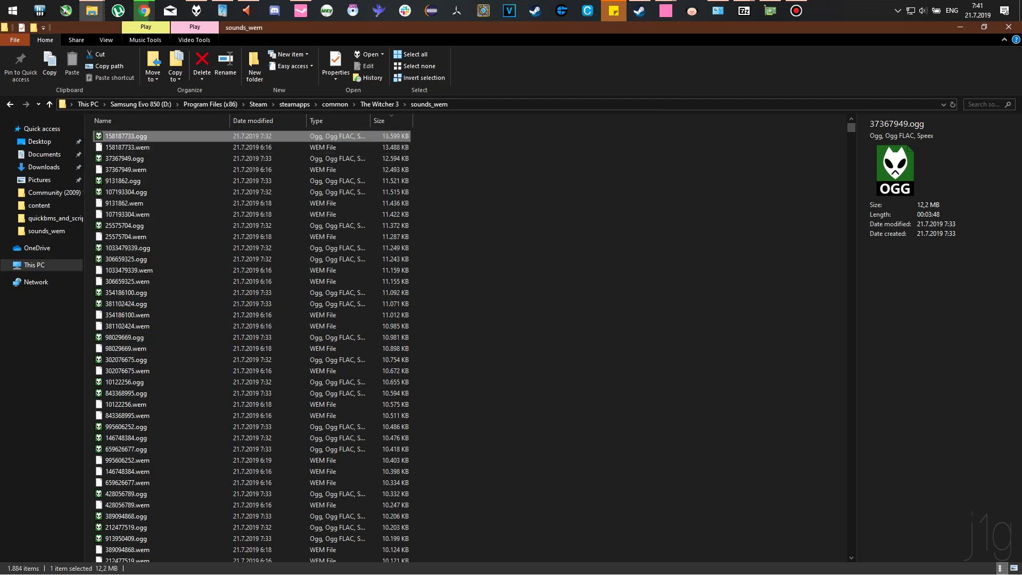
right_click(126, 135)
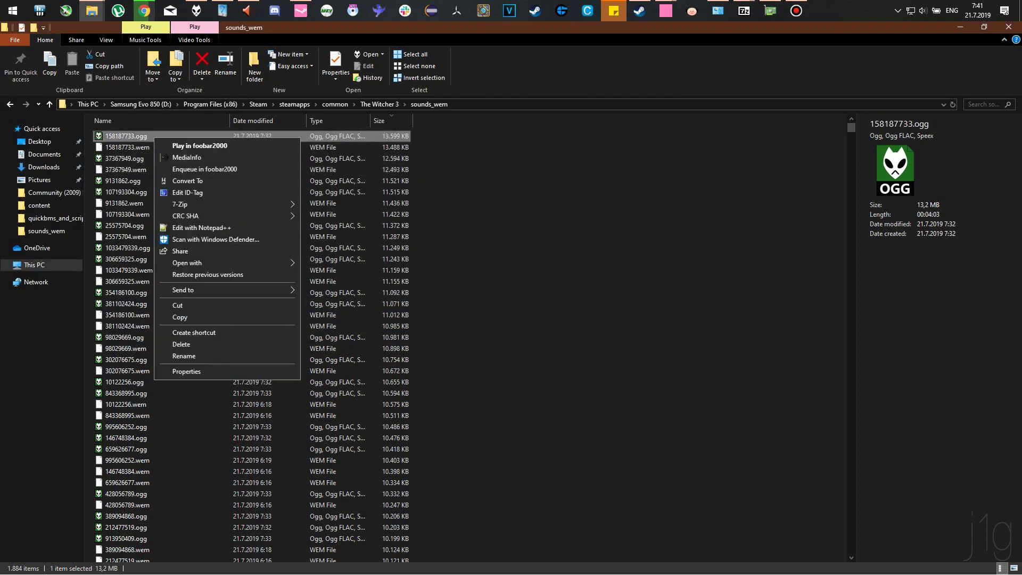
left_click(188, 158)
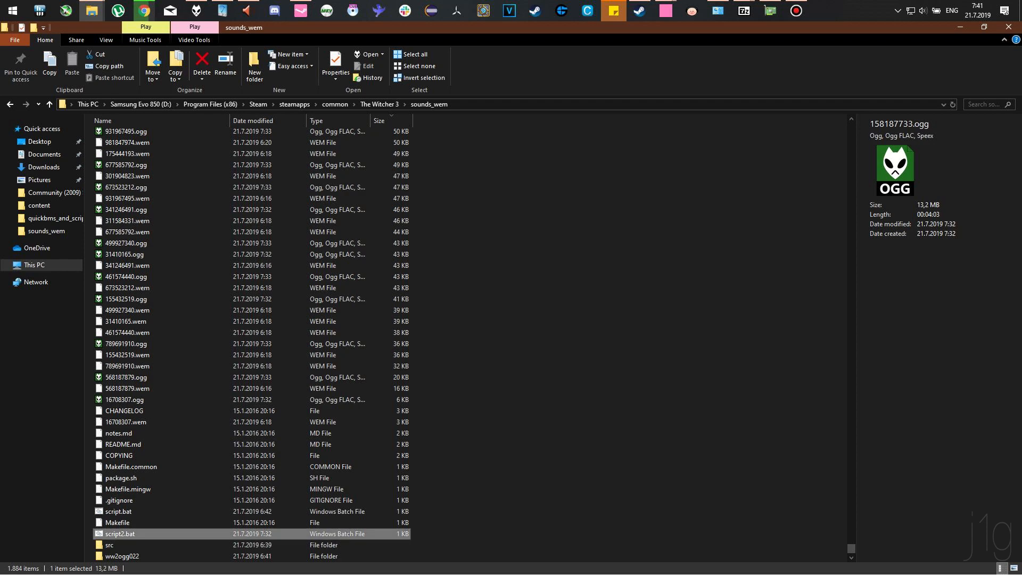
right_click(119, 533)
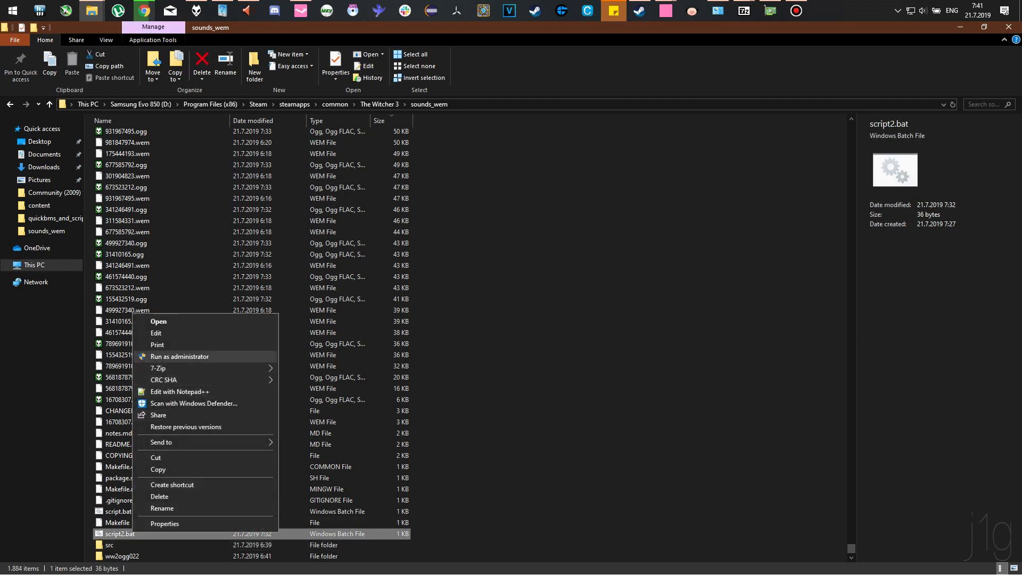
left_click(178, 391)
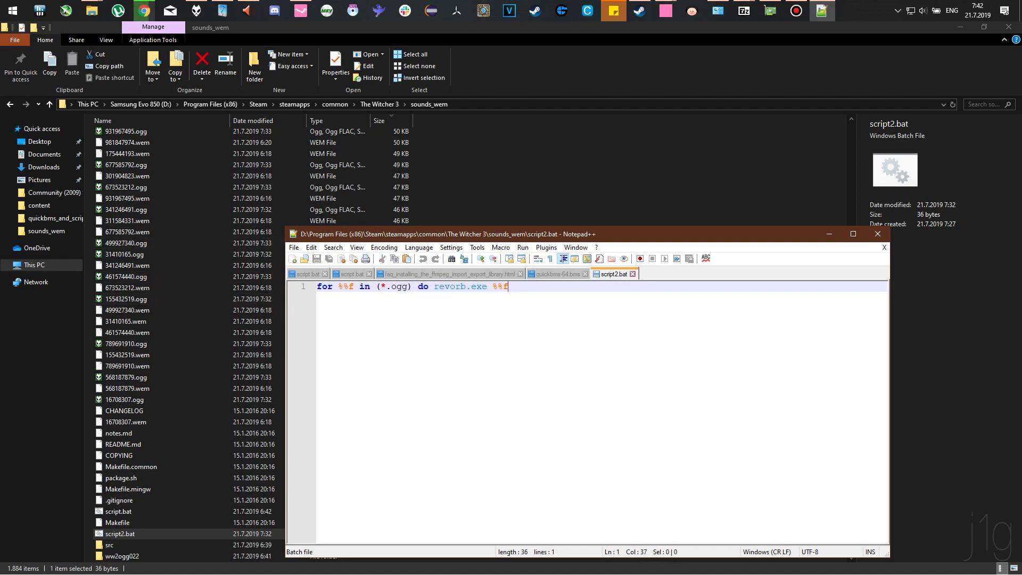
double_click(449, 287)
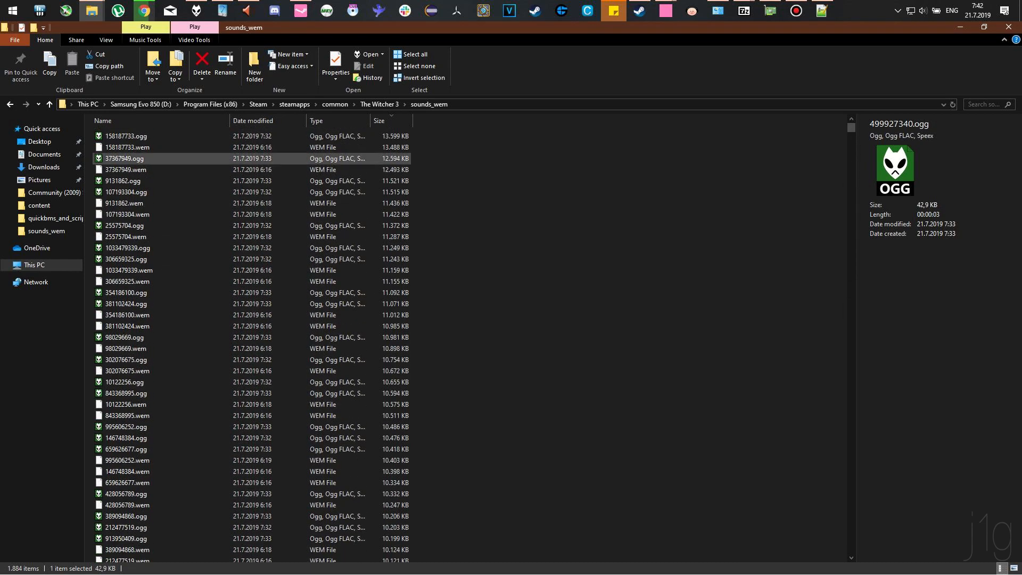
Filter the sounds_wem folder to .ogg files with foobar2000's playlist alongside
left_click(125, 135)
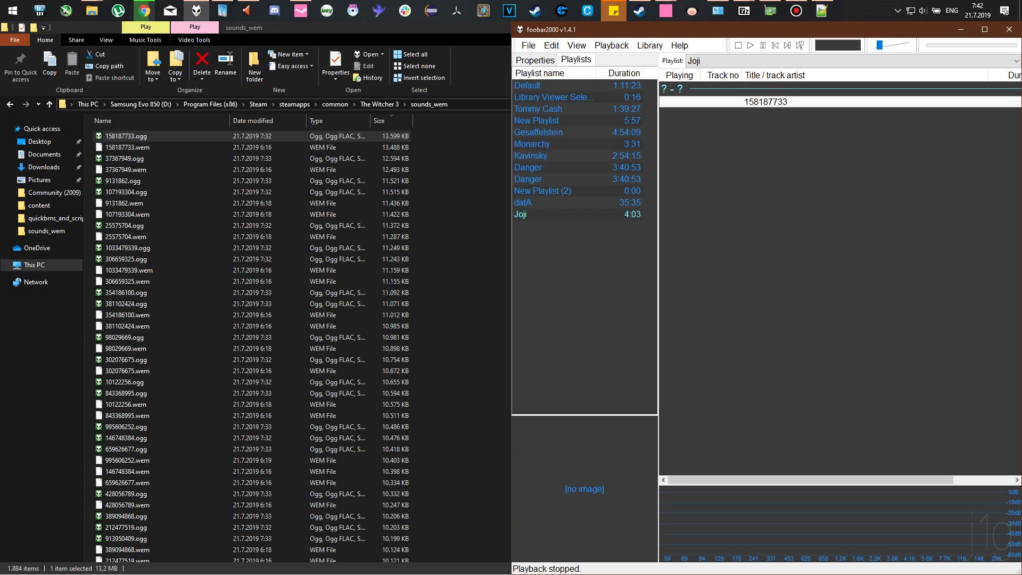
left_click(126, 136)
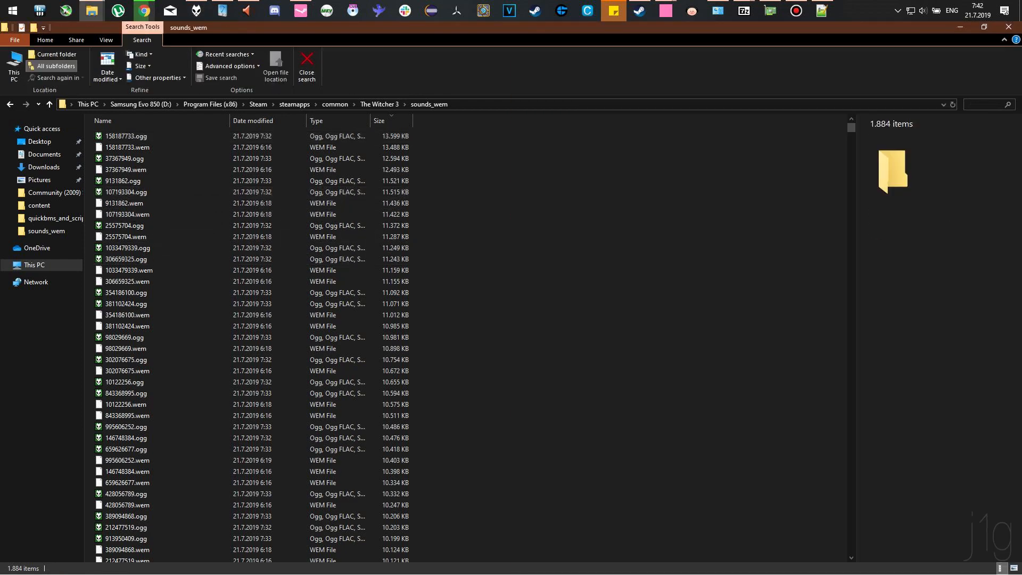
type(".ogg")
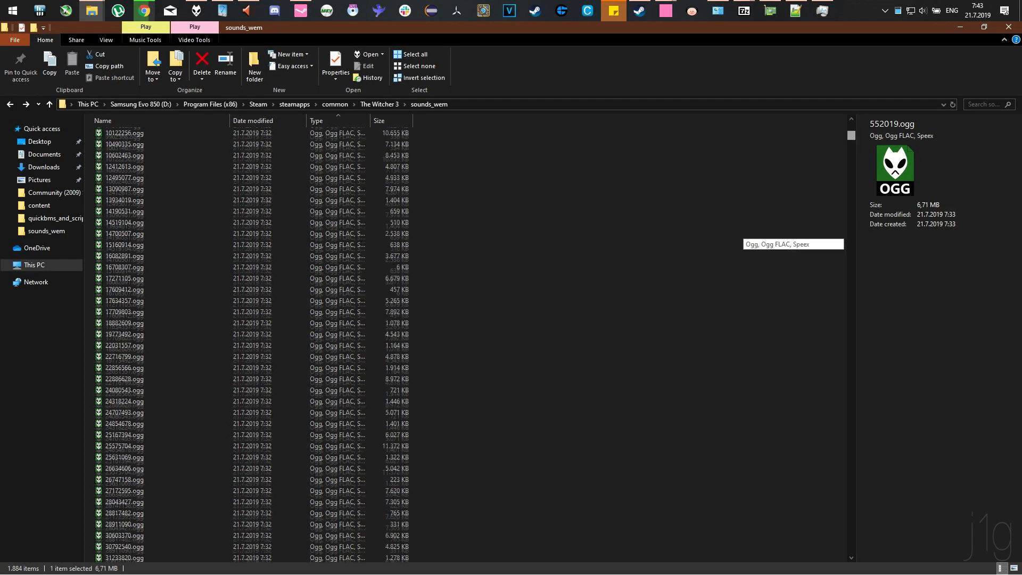
Scroll the Joji playlist now holding the numbered Witcher 3 tracks
scroll("down", 3)
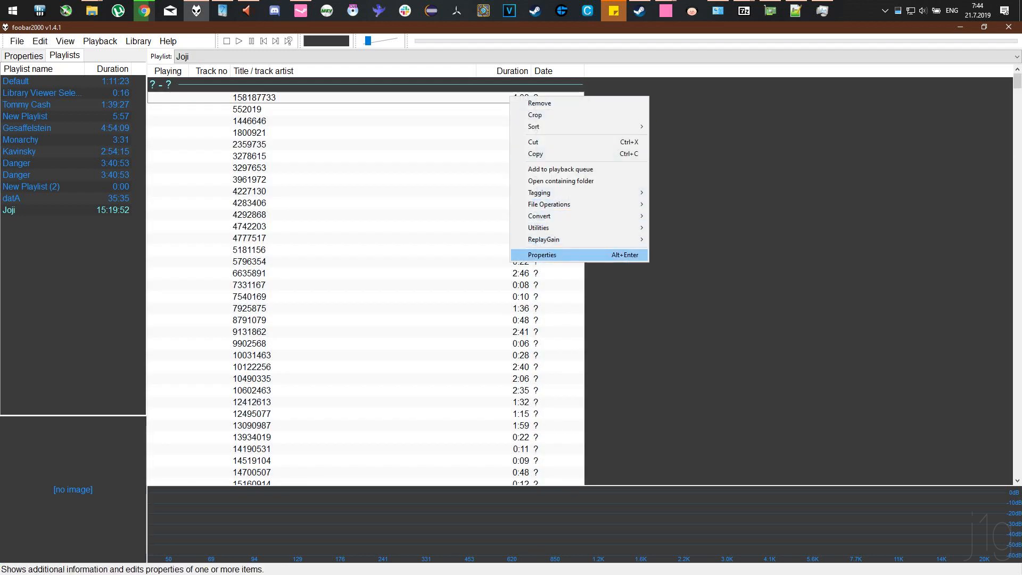
Tag all 935 tracks with genre 'The Witcher 3 Wild Hunt Sounds' and date 2015 via Properties
left_click(540, 255)
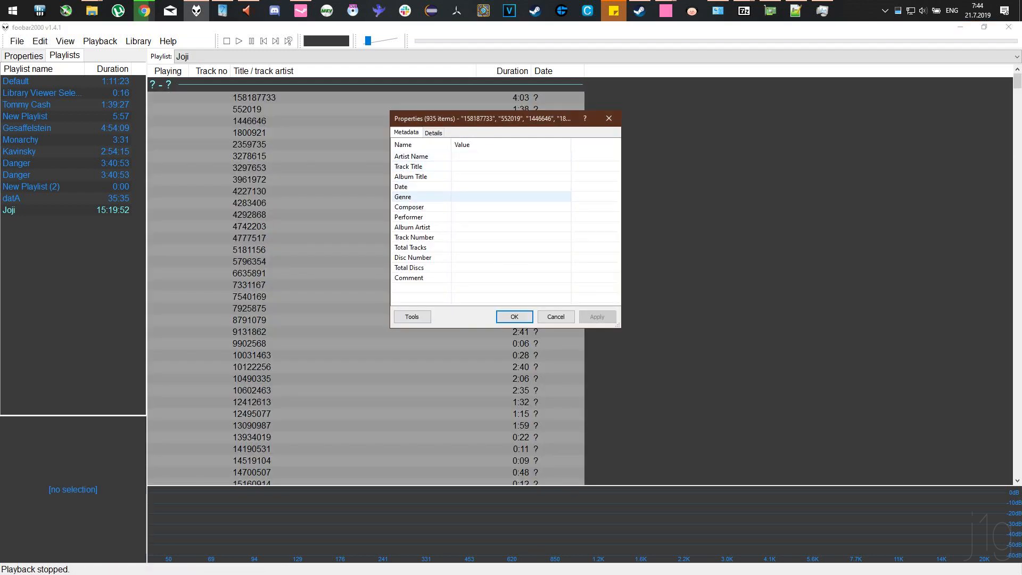
double_click(510, 196)
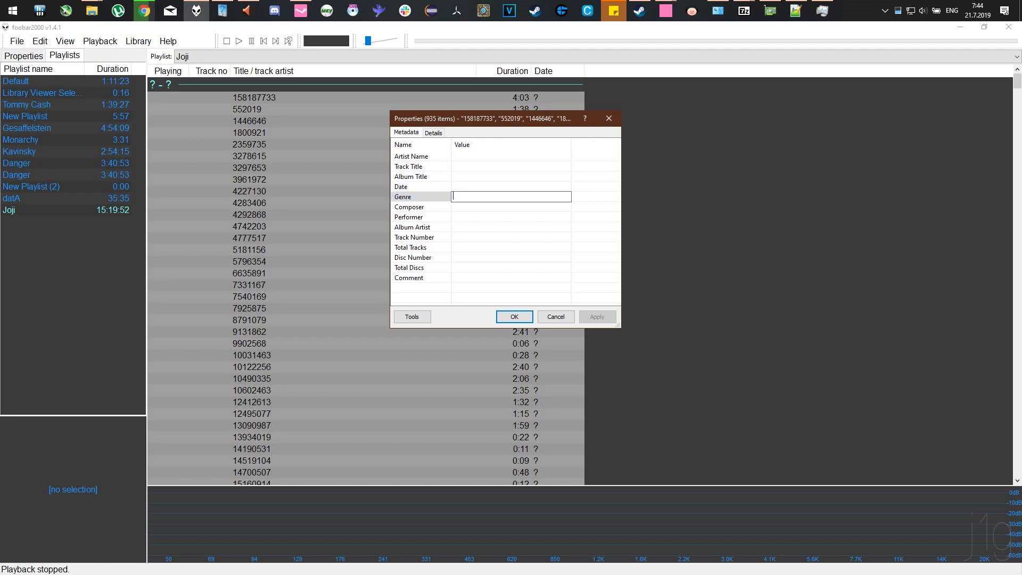
type("Game S")
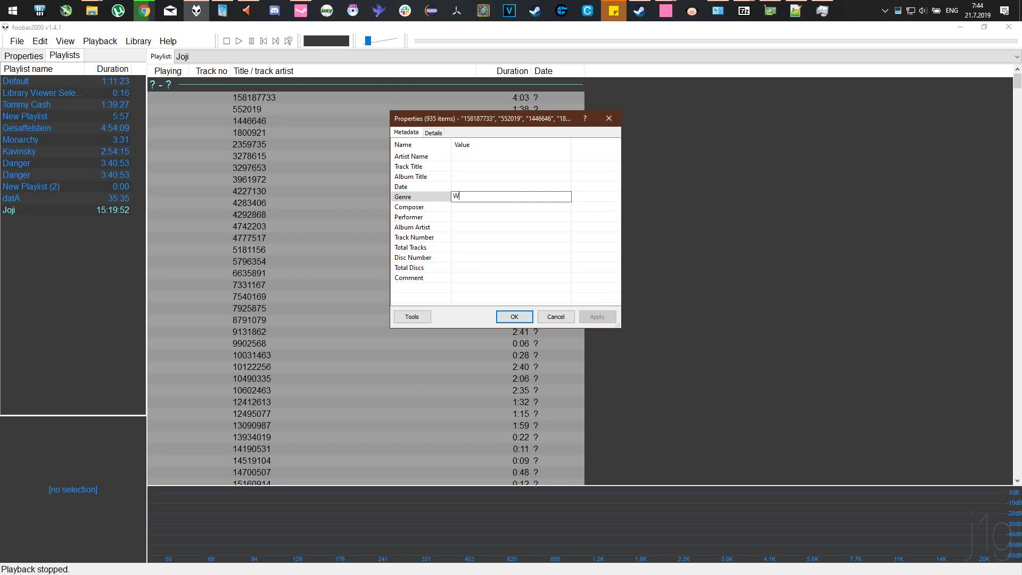
type("he Wic")
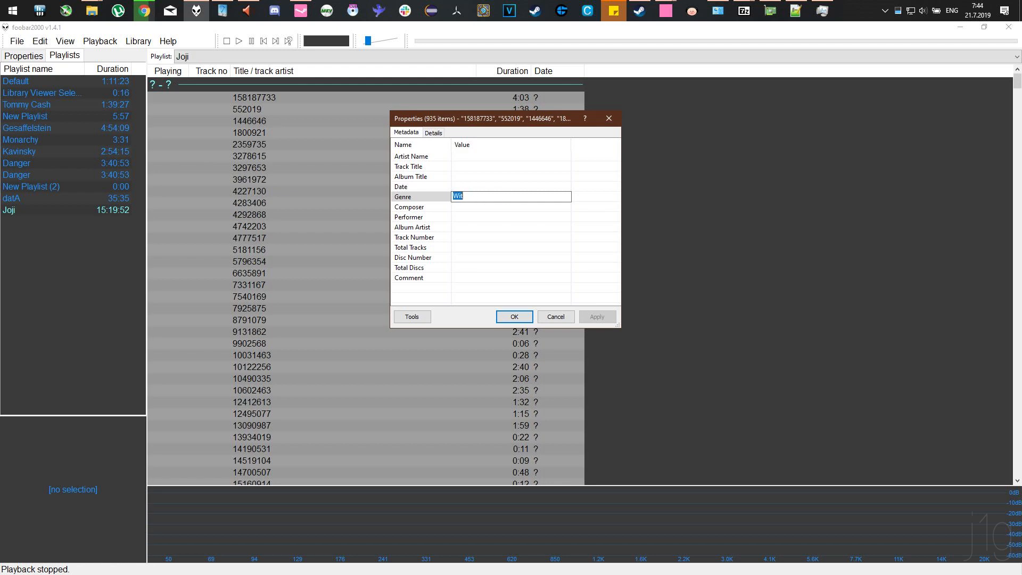
type("The Witcher 3 Wild Hunt Sounds")
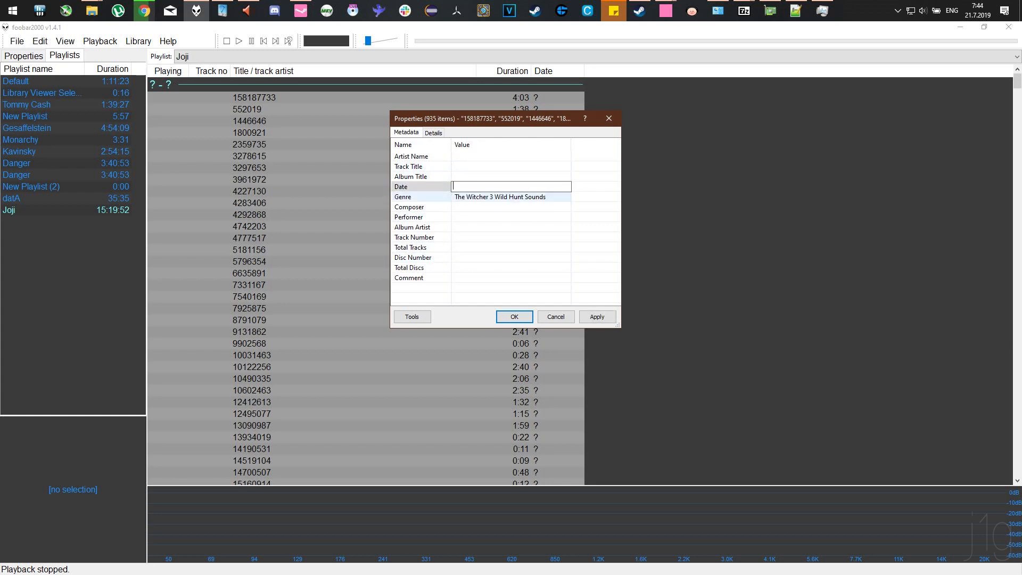
type("2015")
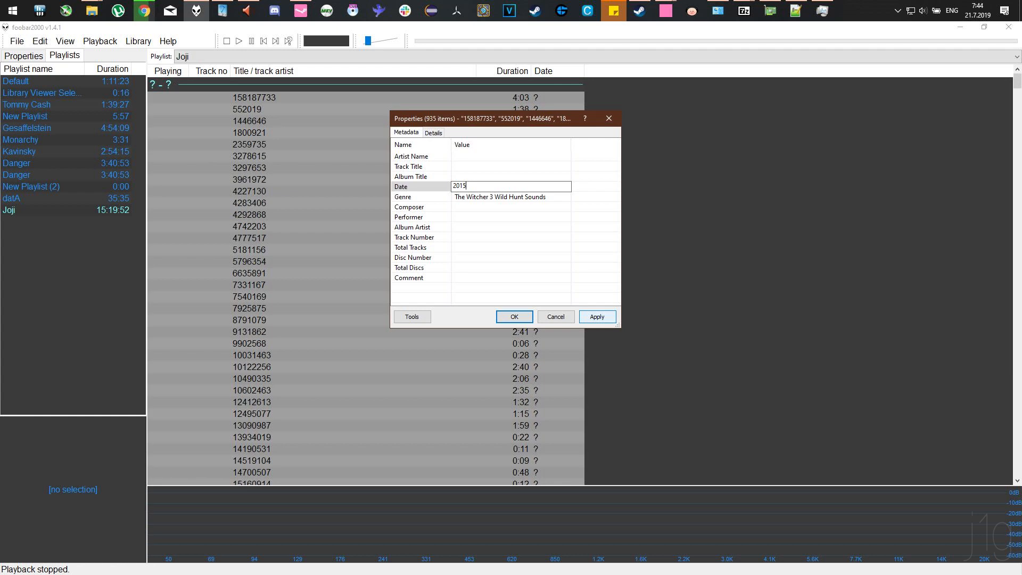
left_click(596, 316)
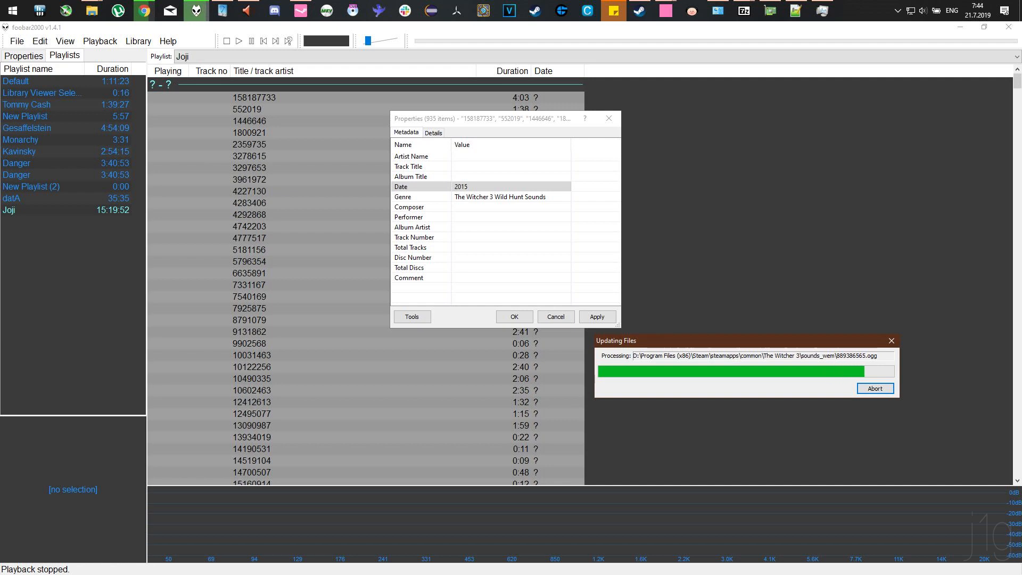
left_click(597, 317)
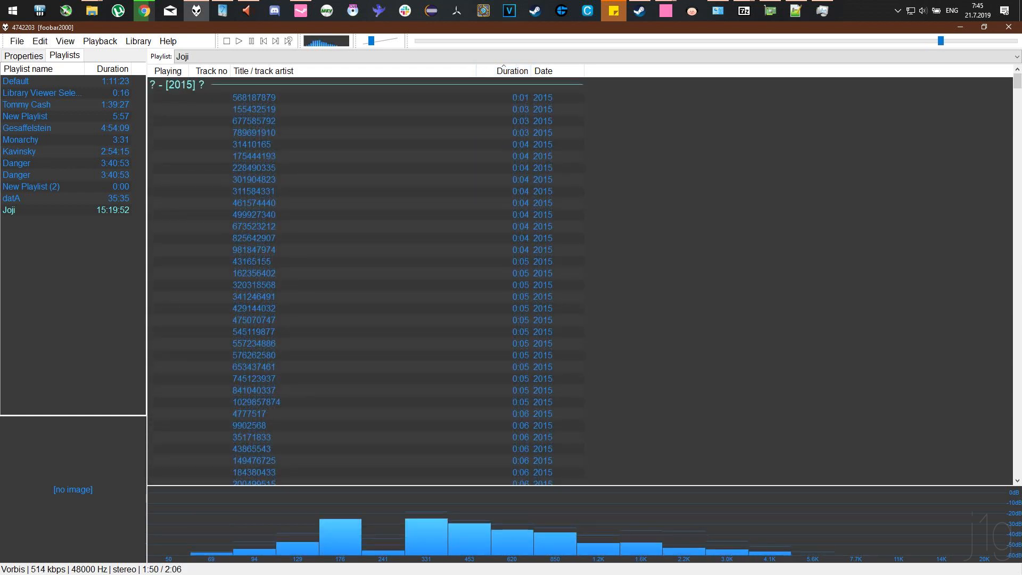
Audition the shortest sound clip, then reorder the Joji playlist longest track first
scroll("down", 3)
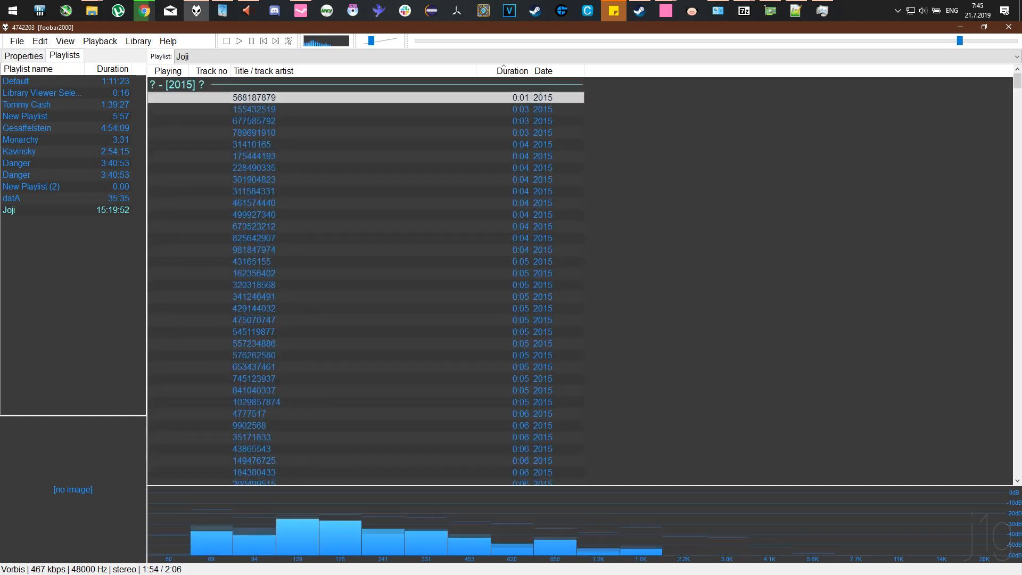
double_click(253, 108)
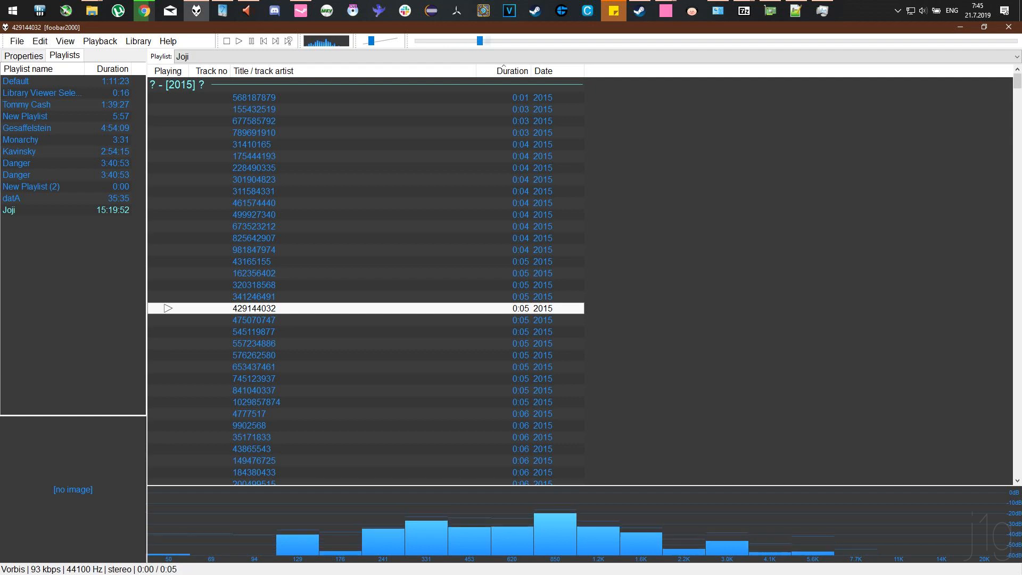
scroll("down", 3)
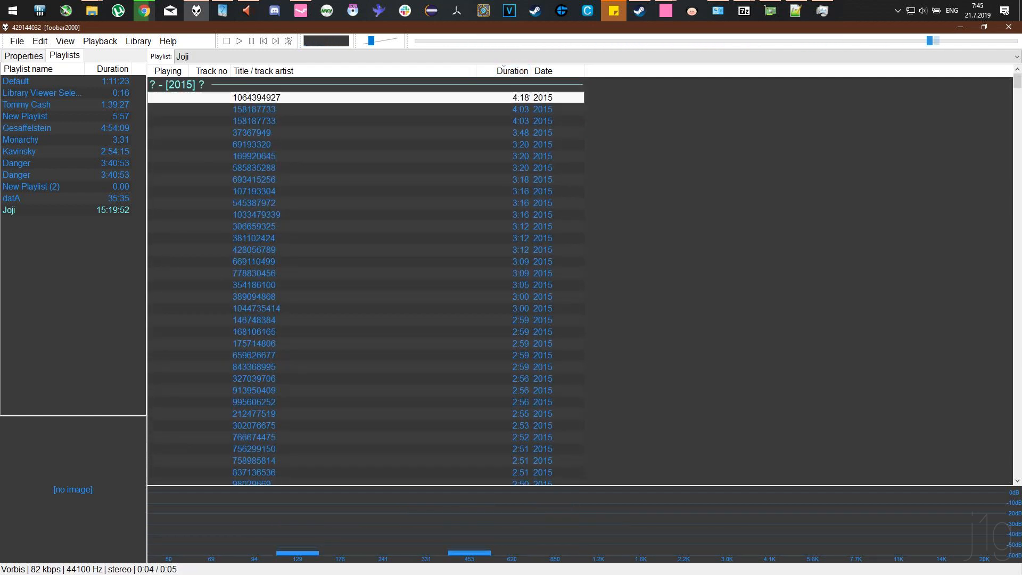
double_click(256, 97)
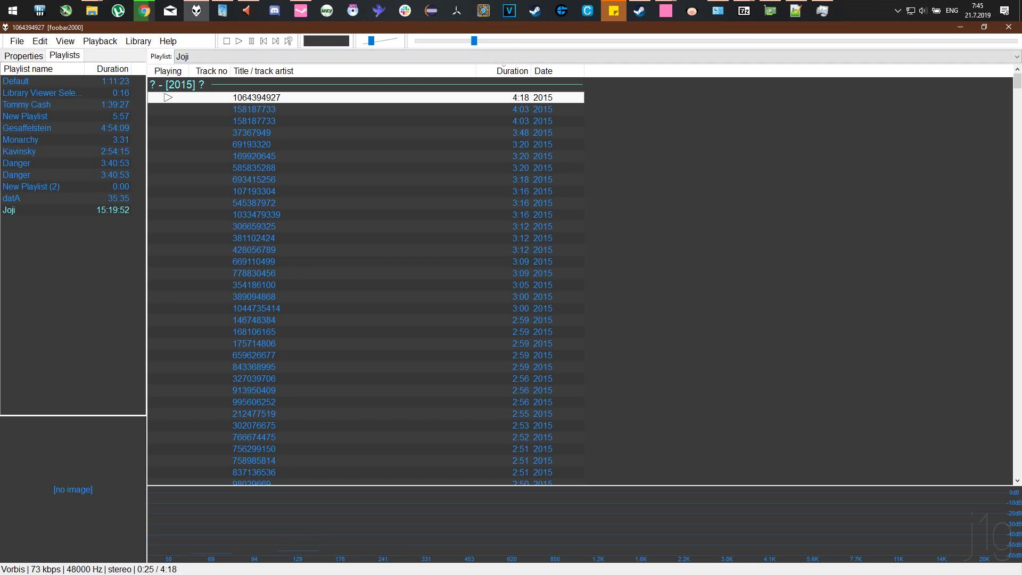
double_click(255, 109)
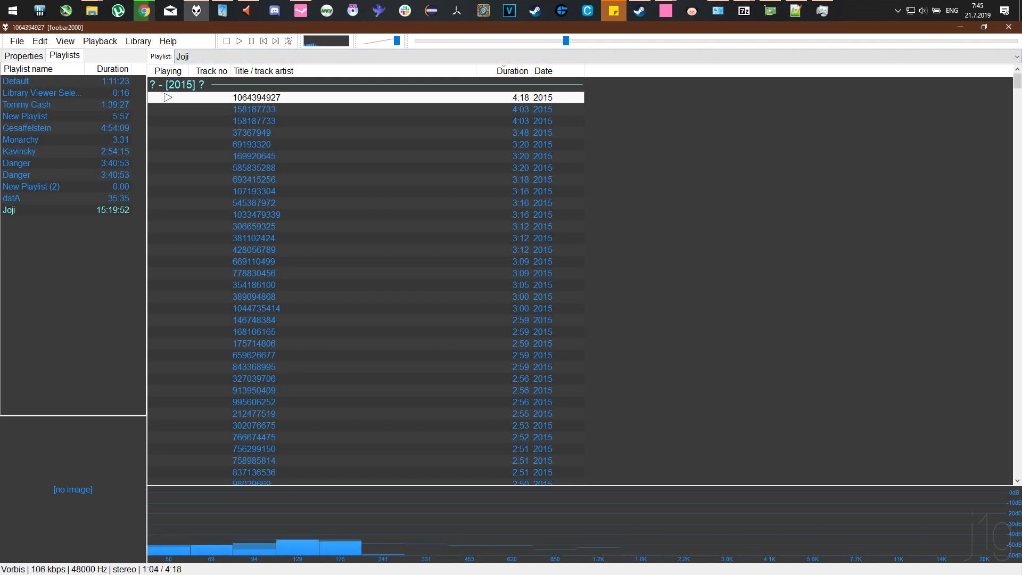
left_click(255, 120)
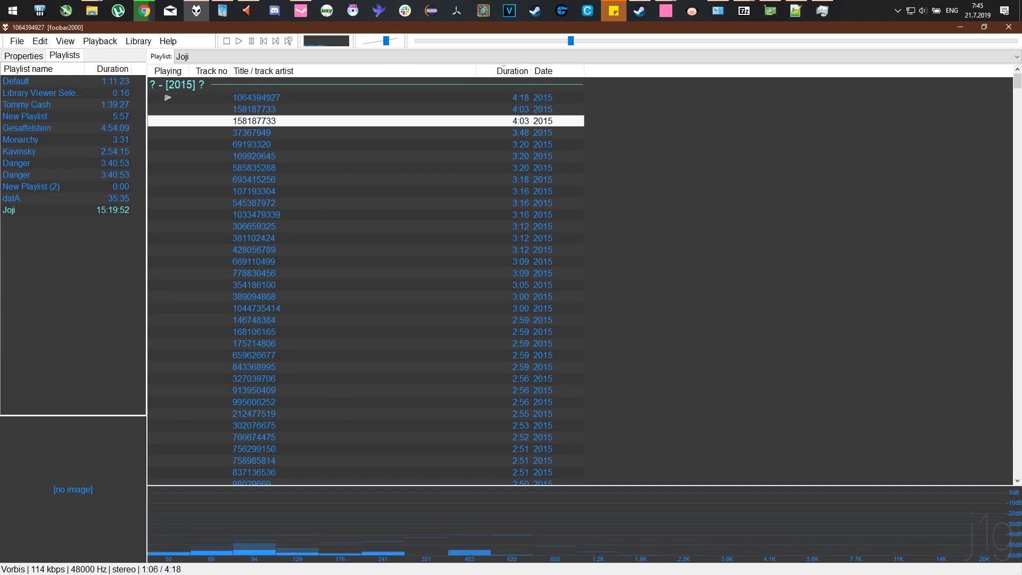
double_click(251, 144)
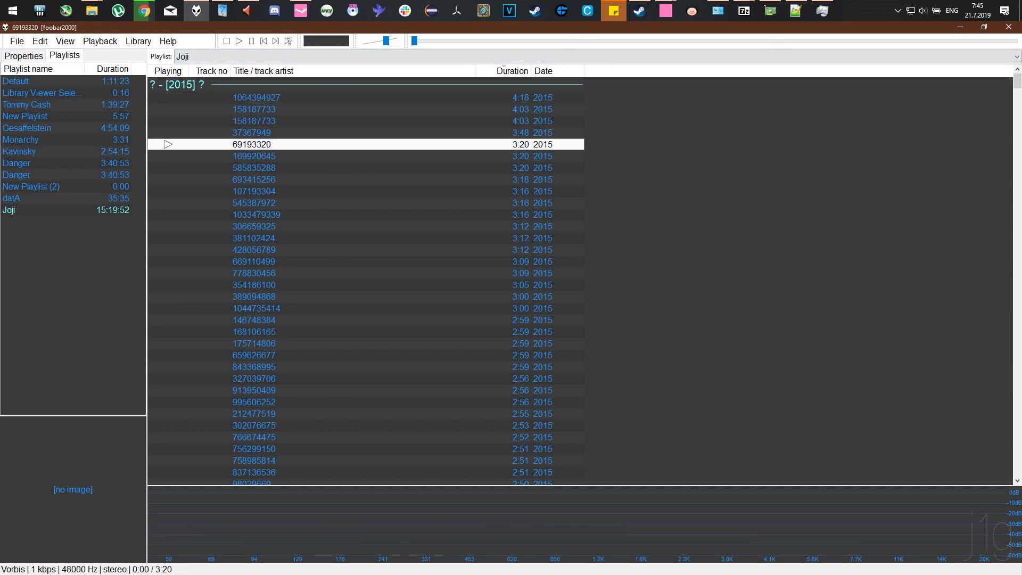